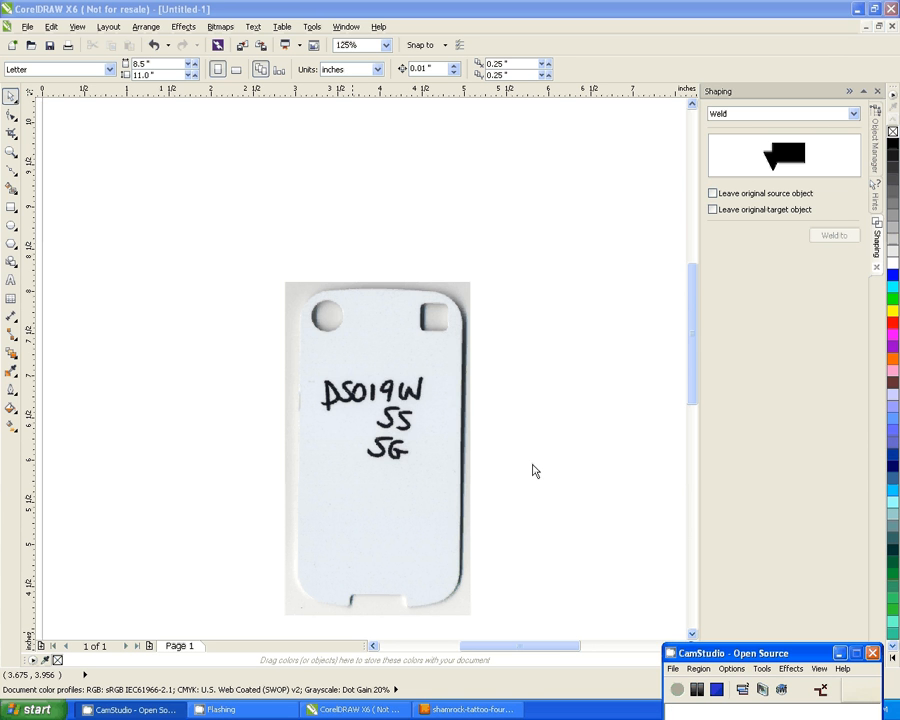
mouse_move(580, 465)
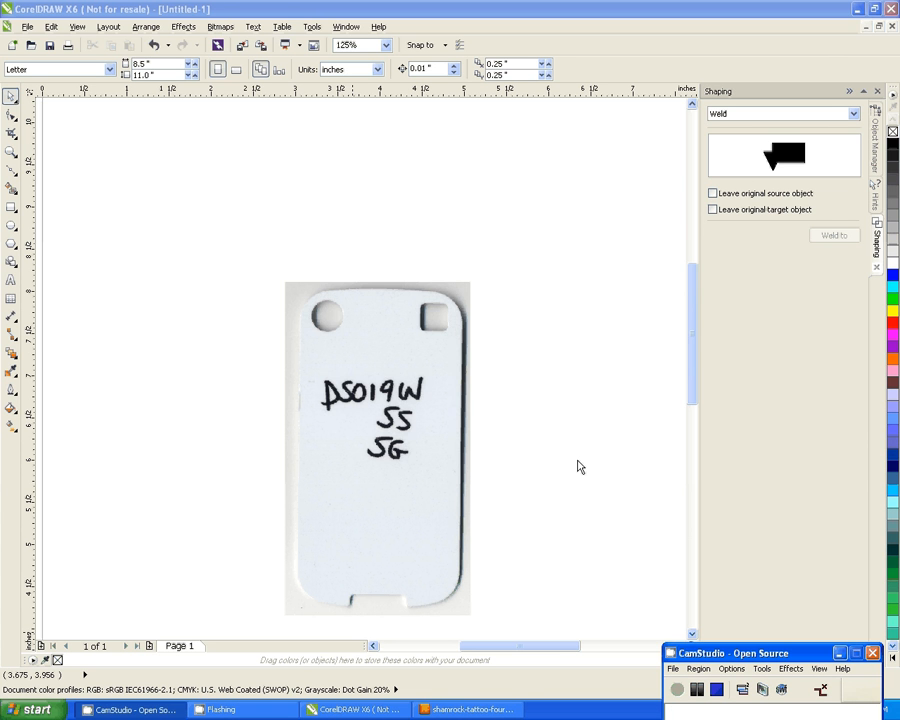
mouse_move(575, 461)
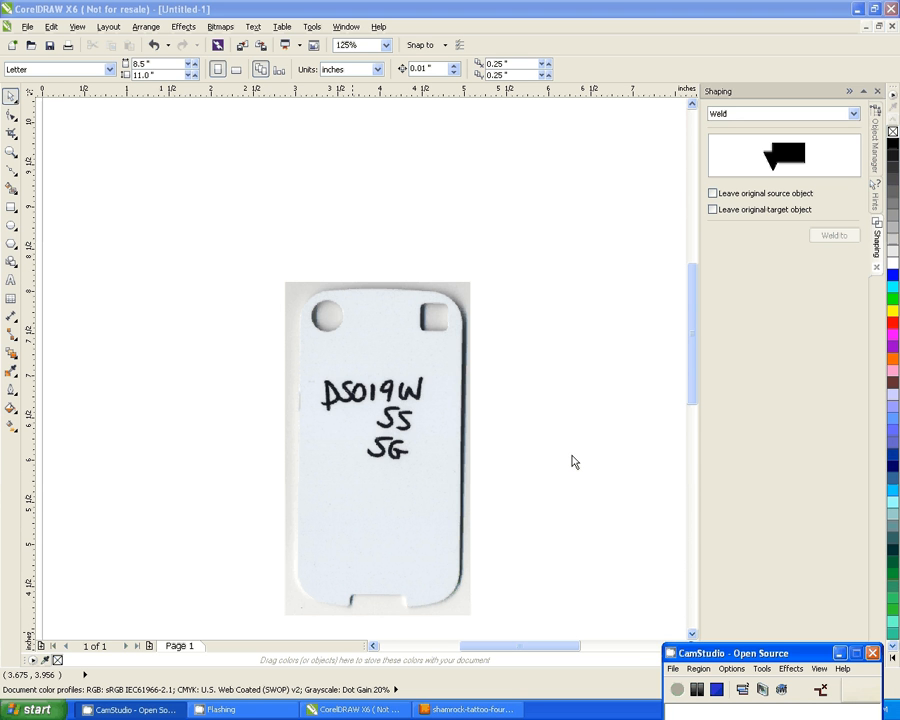
mouse_move(573, 453)
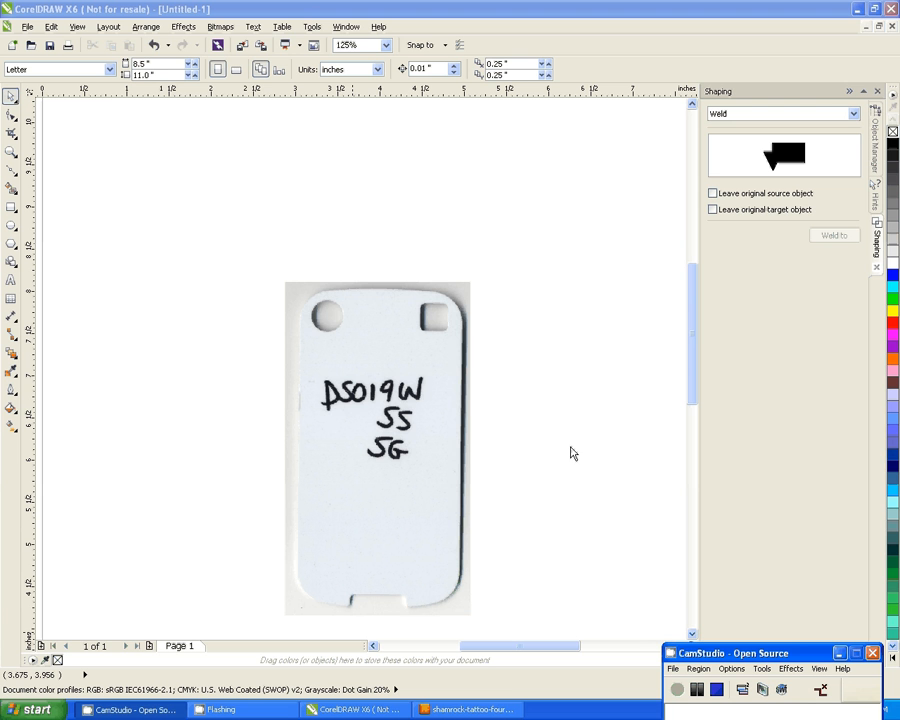
mouse_move(537, 398)
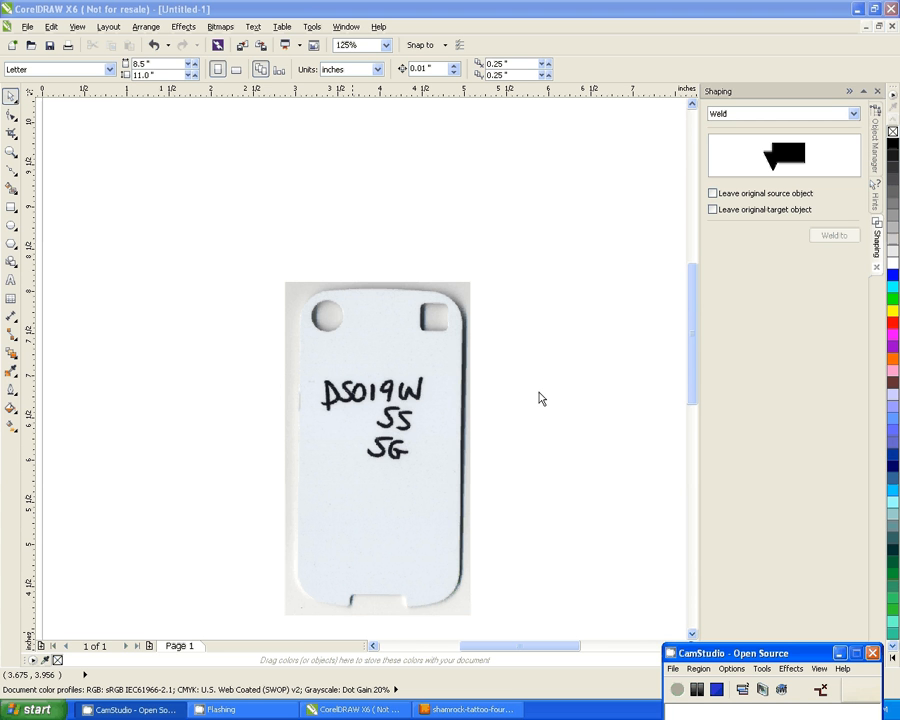
mouse_move(537, 398)
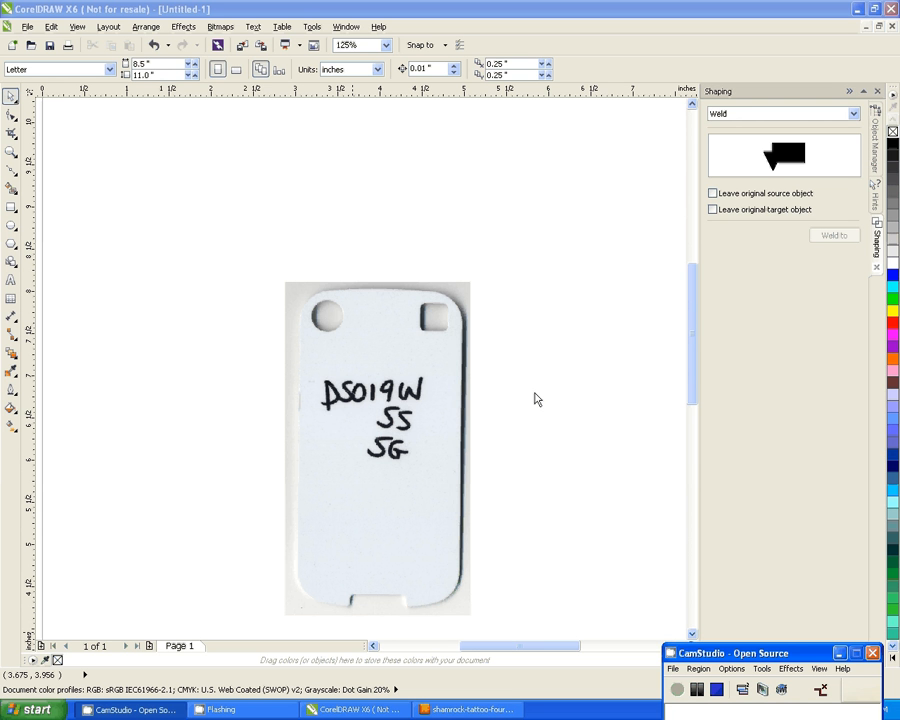
mouse_move(470, 327)
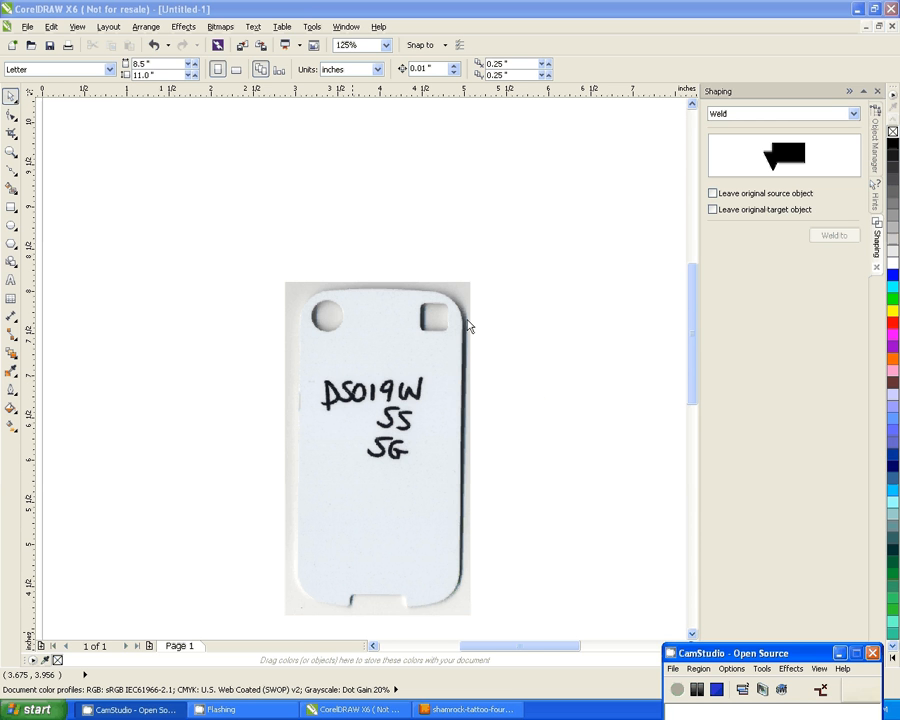
mouse_move(503, 270)
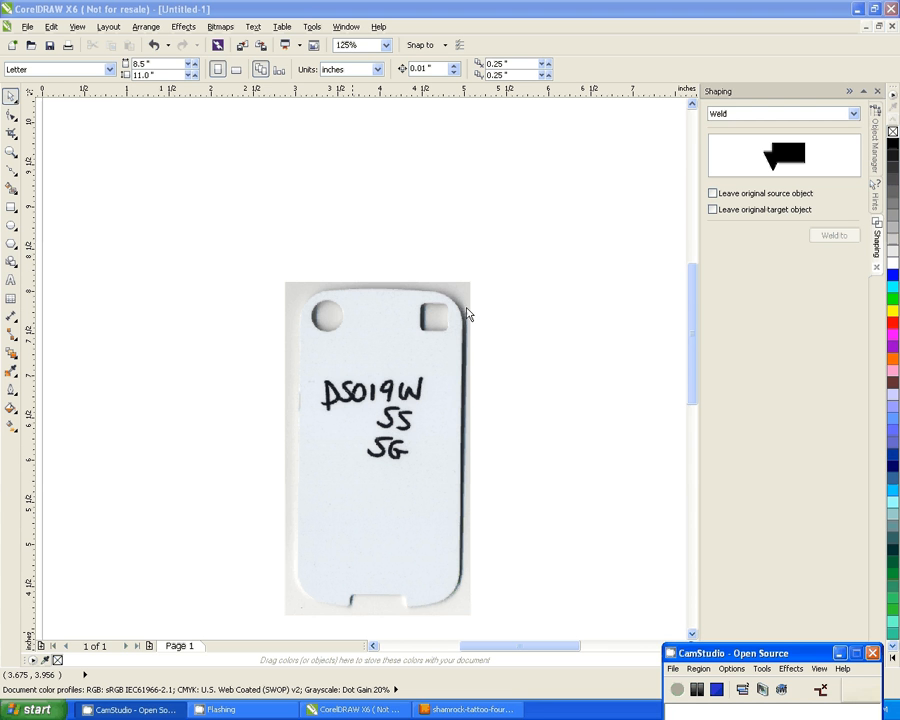
mouse_move(30, 172)
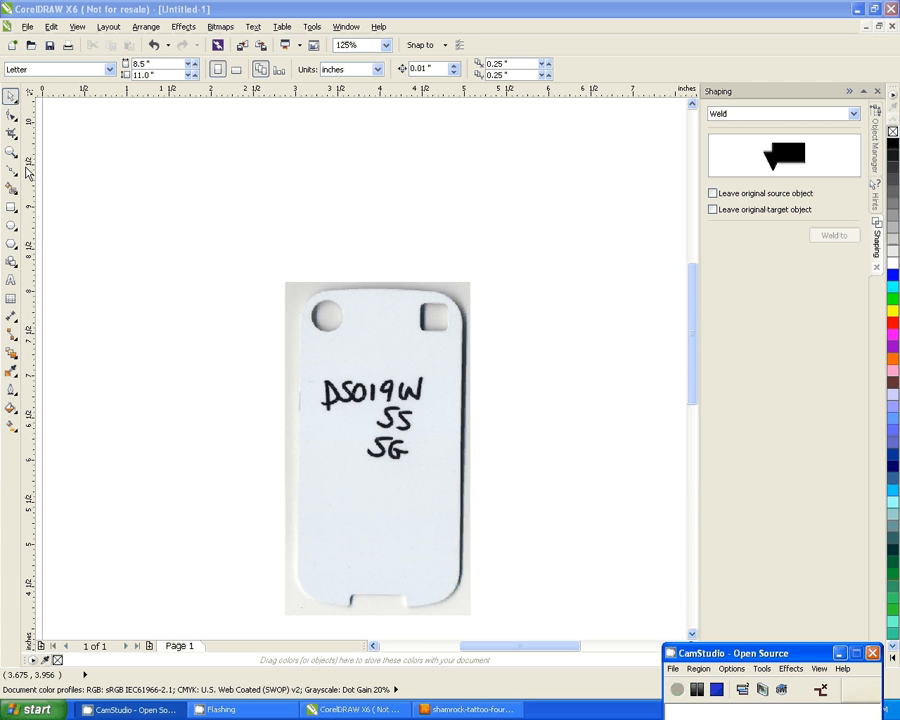
mouse_move(292, 268)
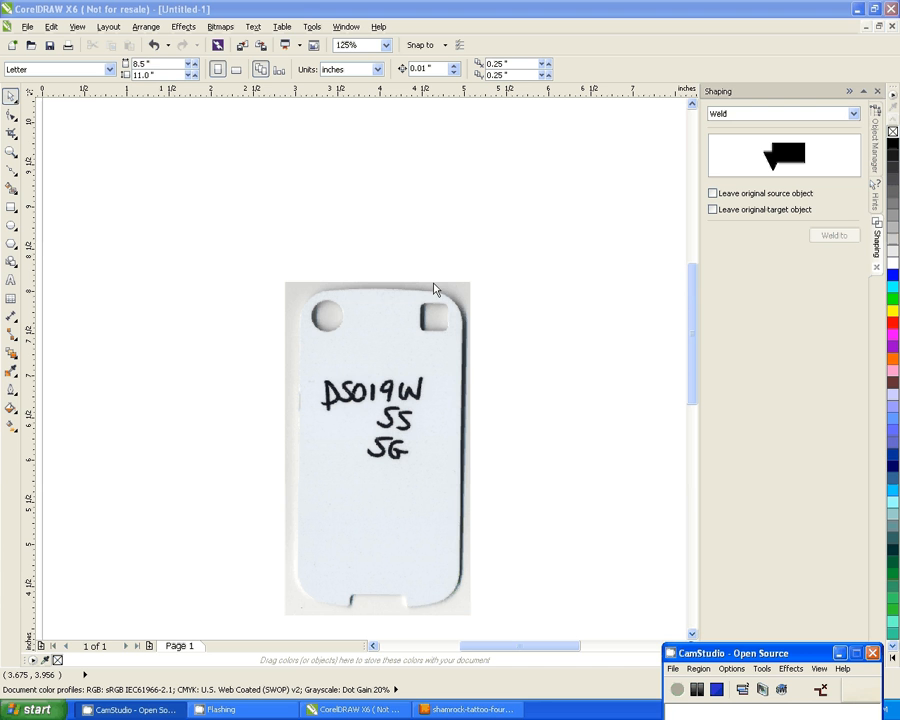
mouse_move(287, 509)
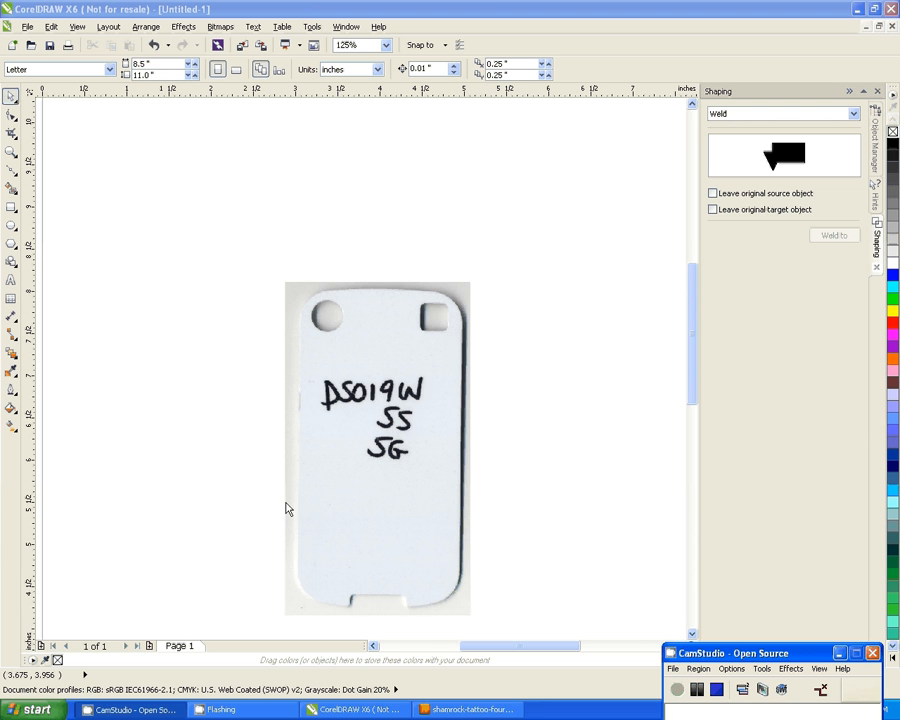
mouse_move(352, 485)
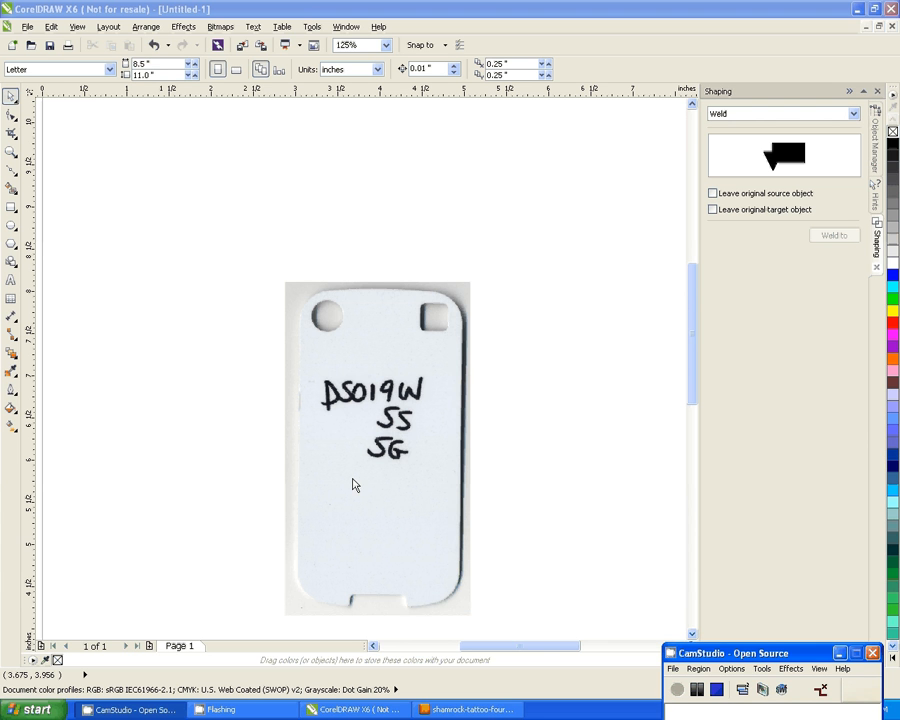
mouse_move(360, 478)
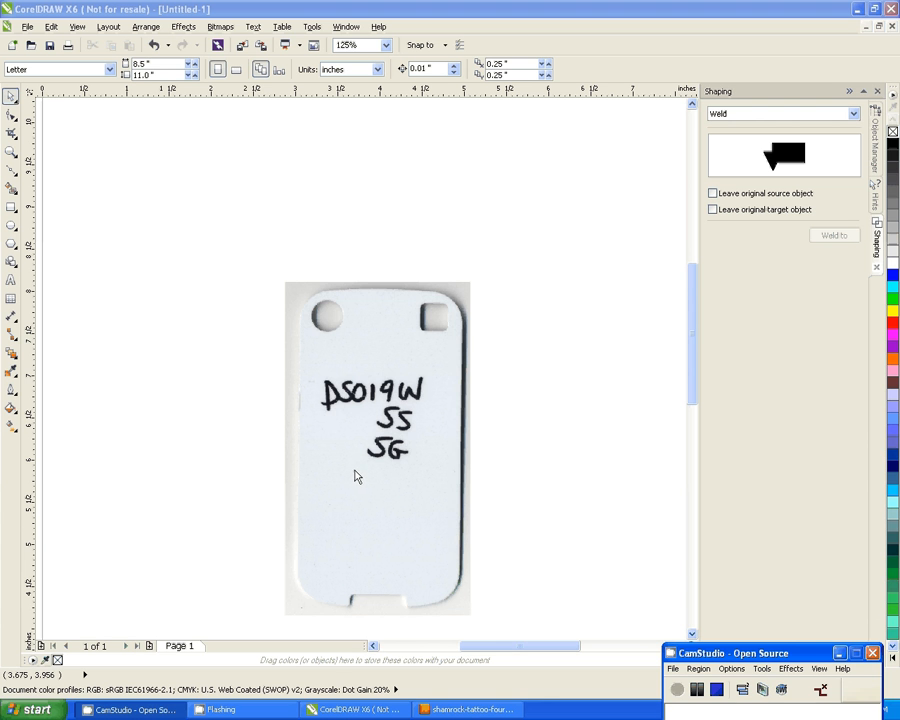
mouse_move(414, 453)
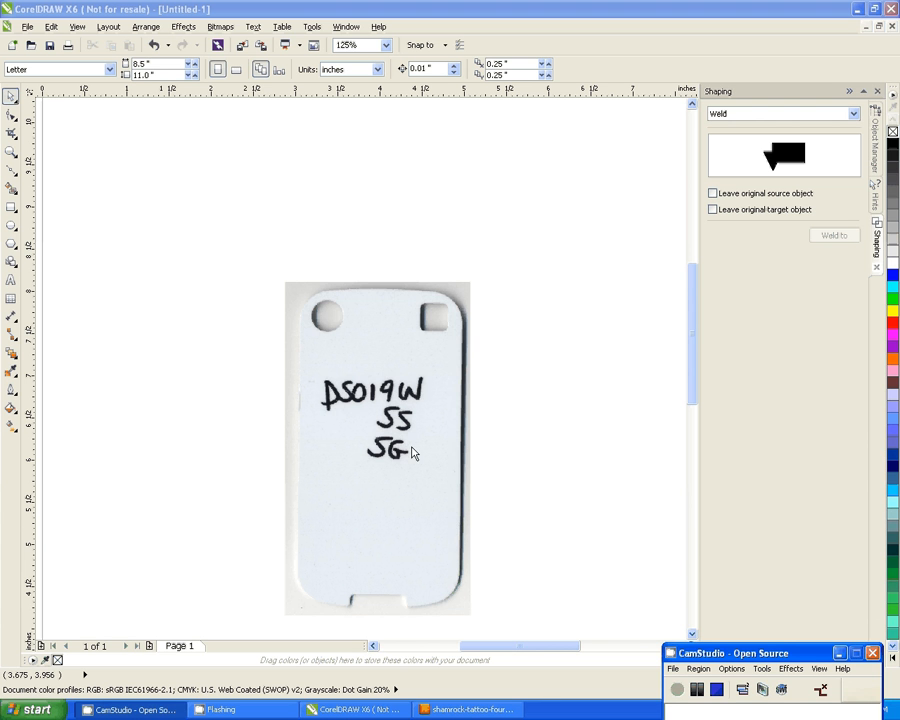
Select the Rectangle tool to start tracing the phone-back template.
scroll("up", 3)
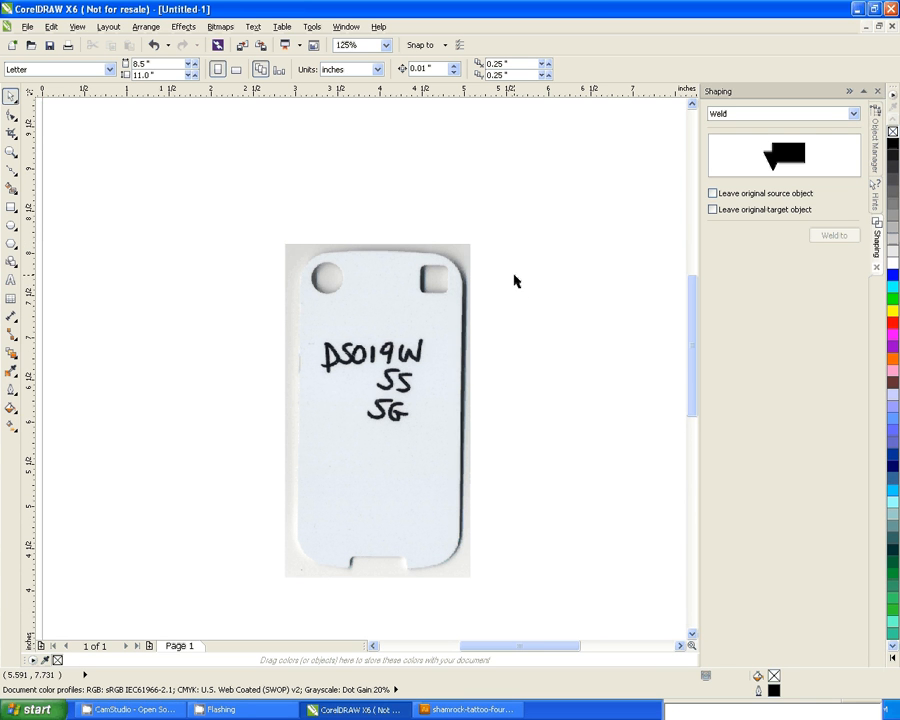
mouse_move(494, 336)
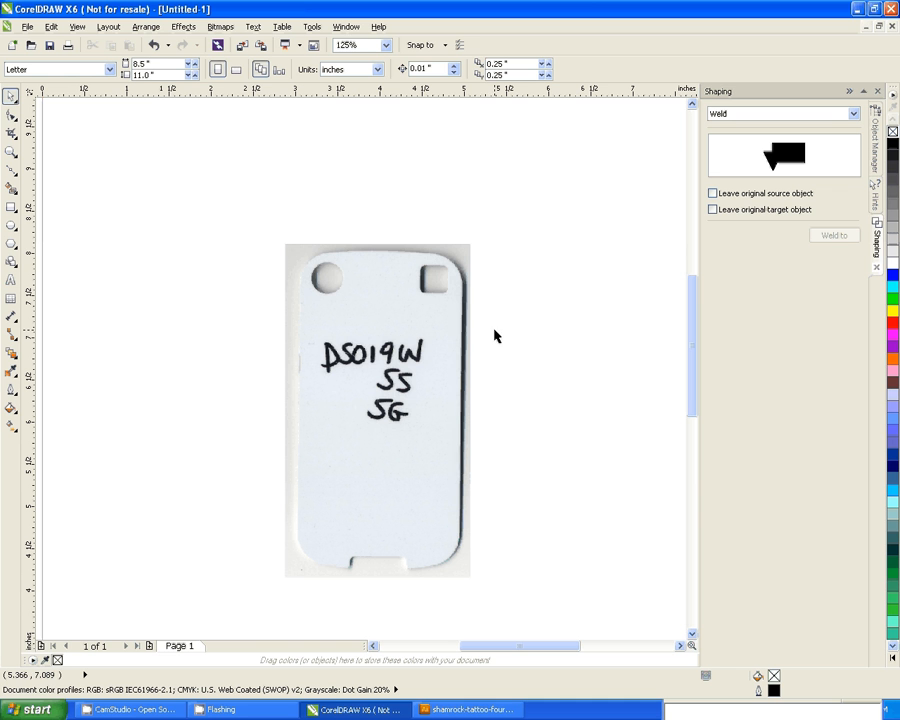
mouse_move(522, 350)
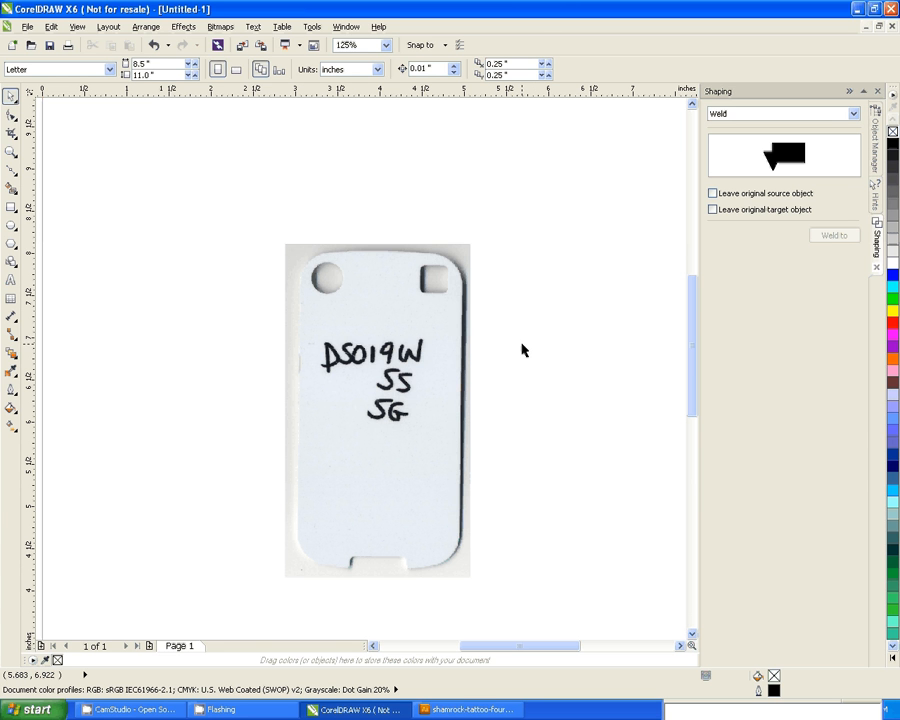
mouse_move(563, 402)
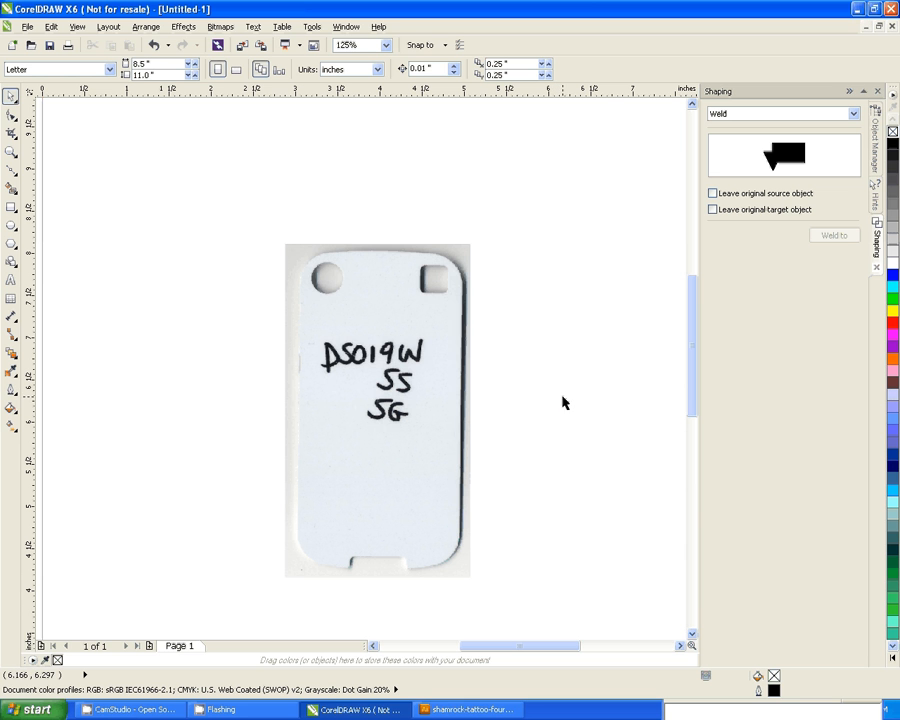
mouse_move(395, 382)
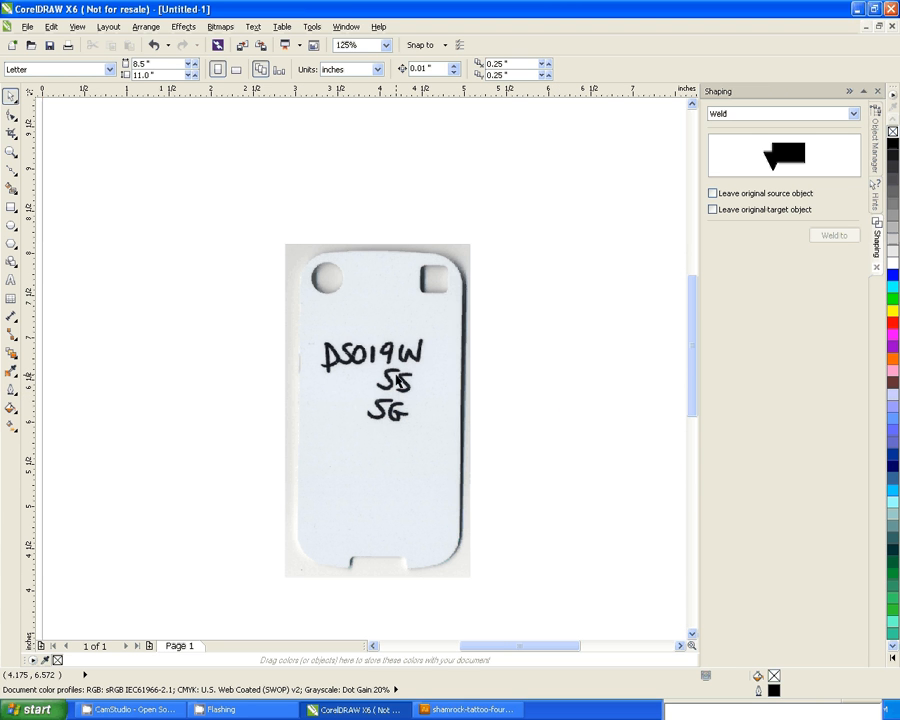
mouse_move(370, 280)
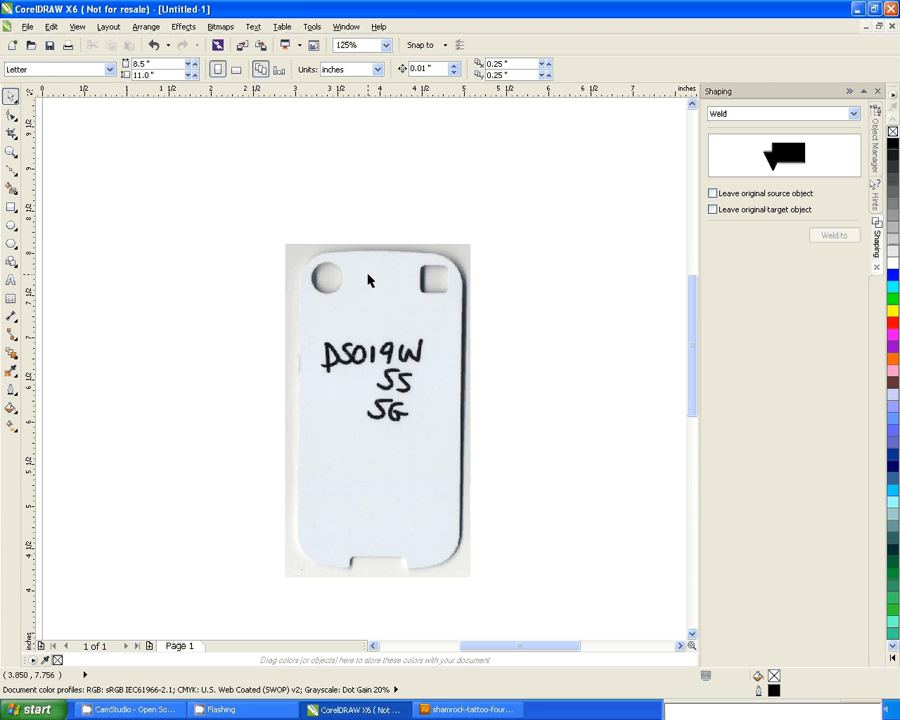
mouse_move(420, 238)
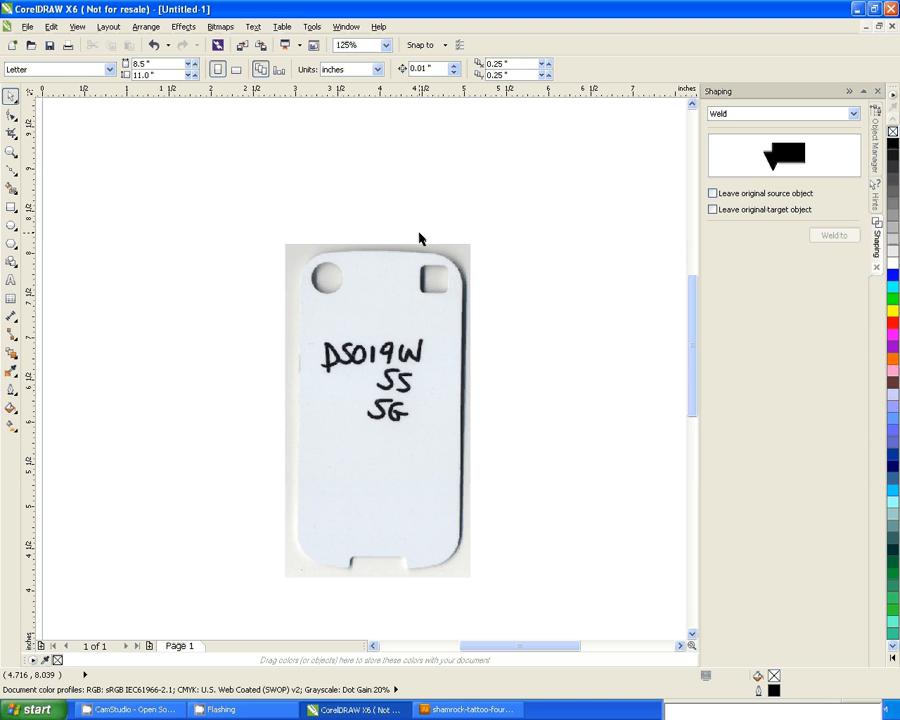
mouse_move(379, 238)
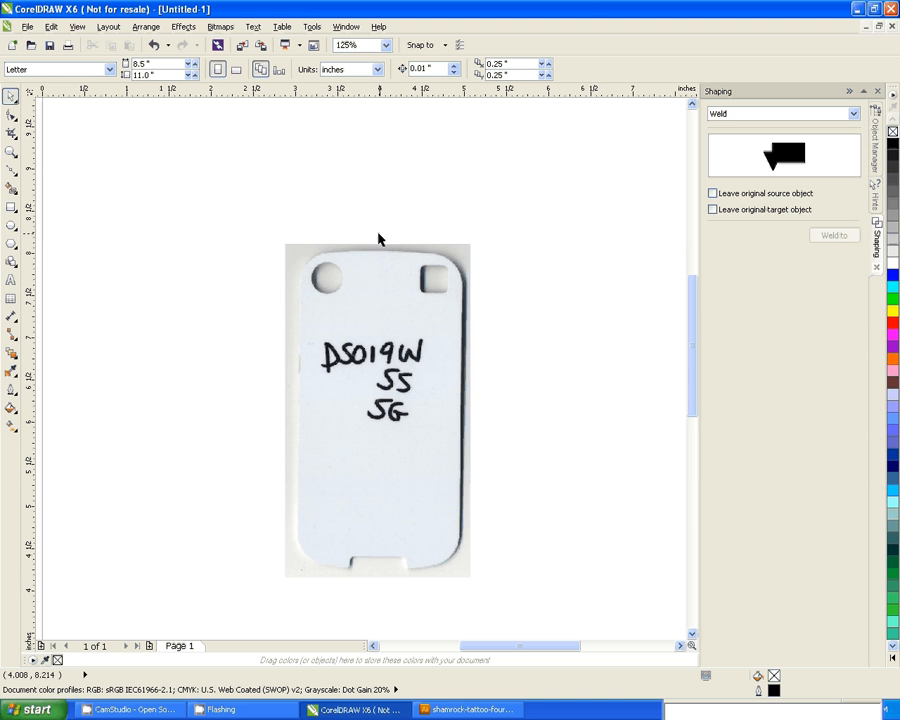
mouse_move(335, 263)
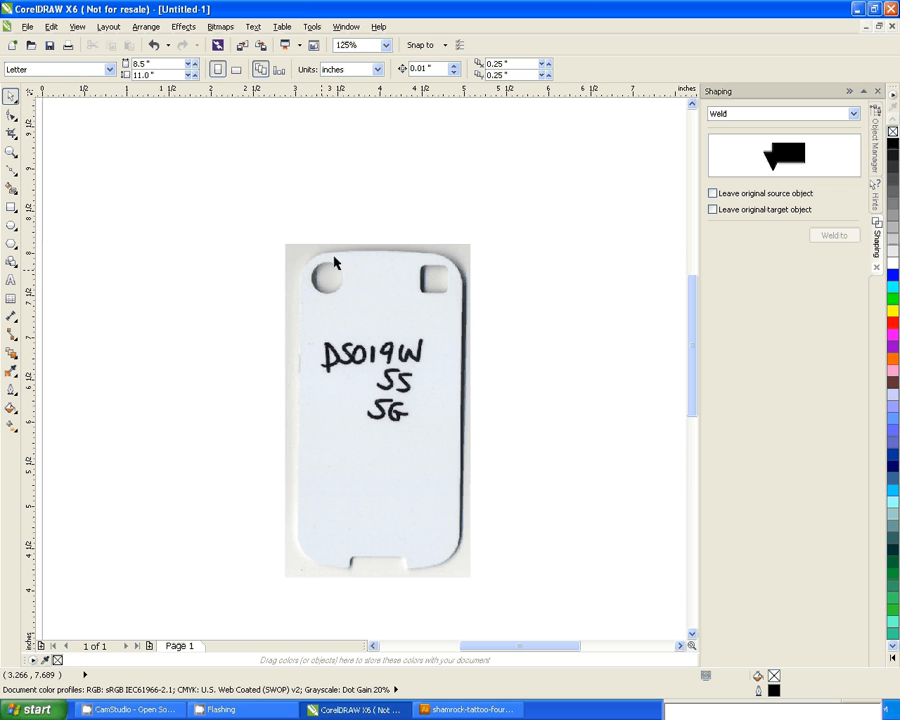
mouse_move(303, 277)
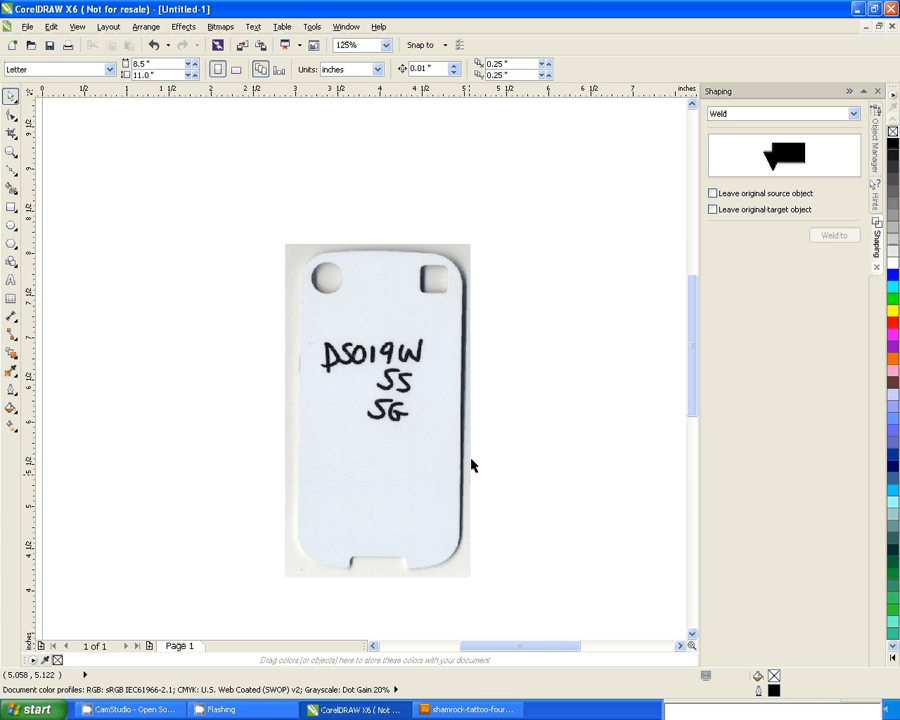
mouse_move(322, 262)
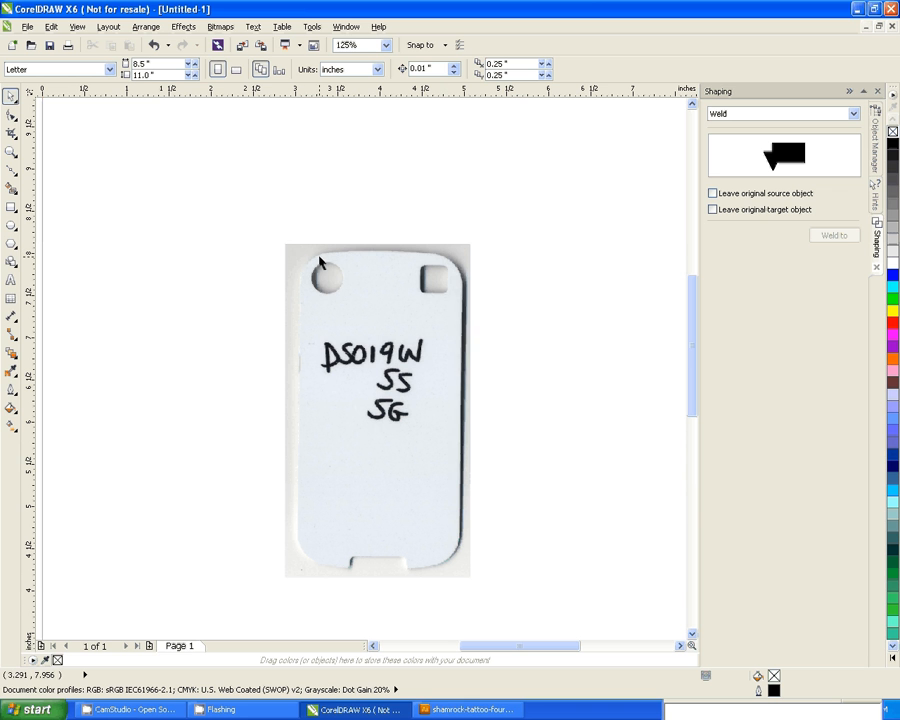
mouse_move(315, 288)
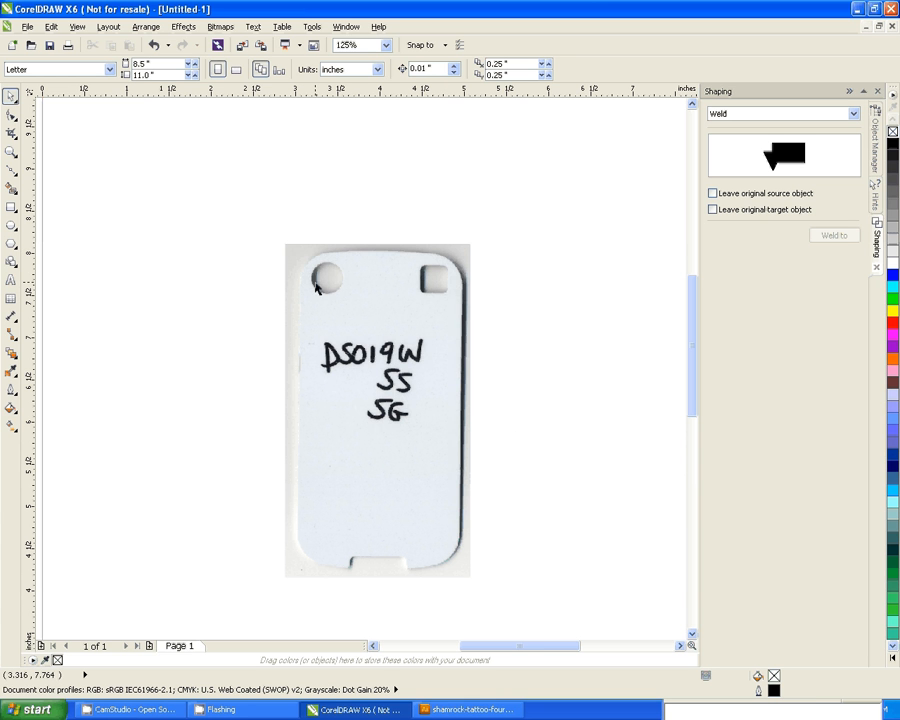
mouse_move(30, 233)
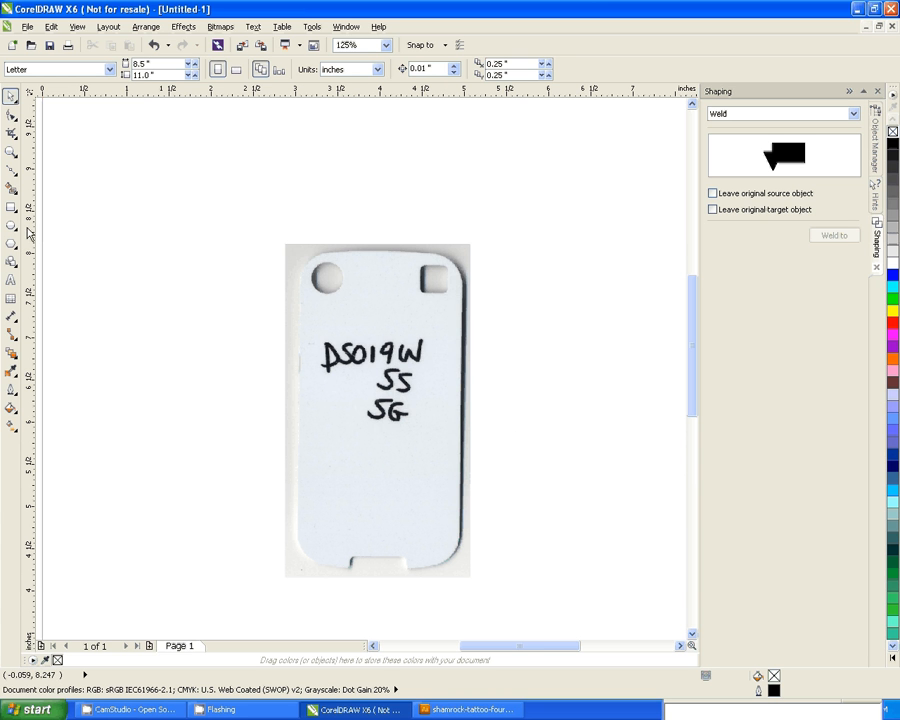
mouse_move(85, 250)
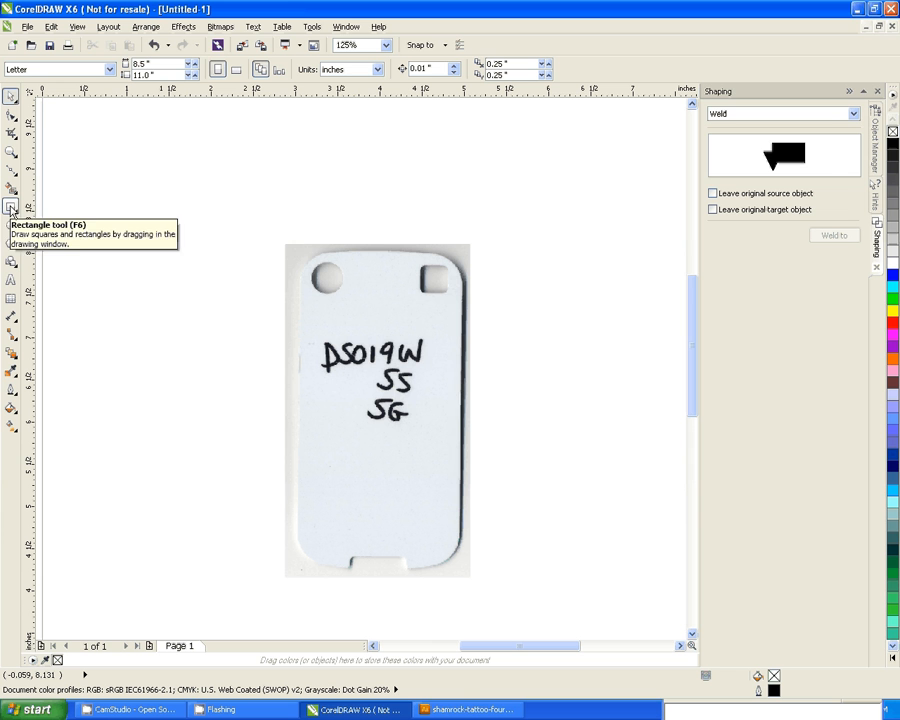
left_click(13, 208)
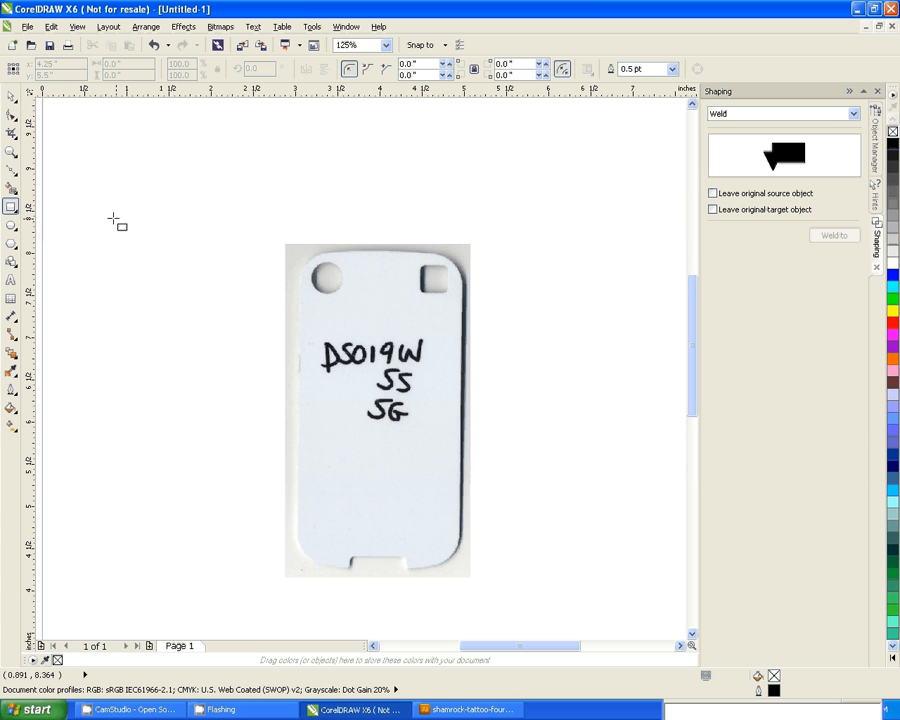
mouse_move(100, 197)
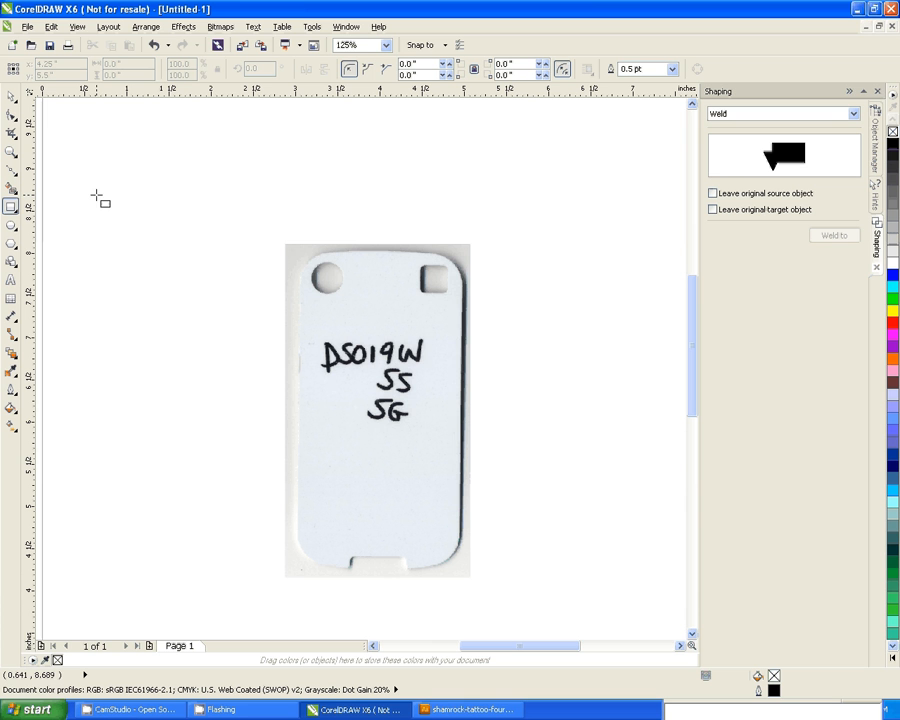
mouse_move(124, 223)
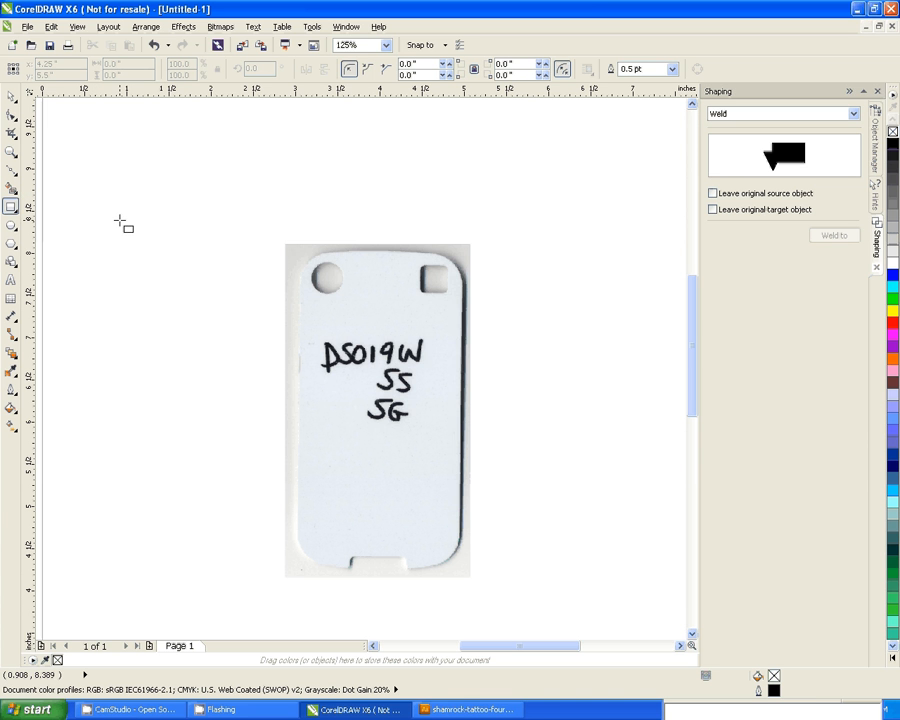
mouse_move(190, 265)
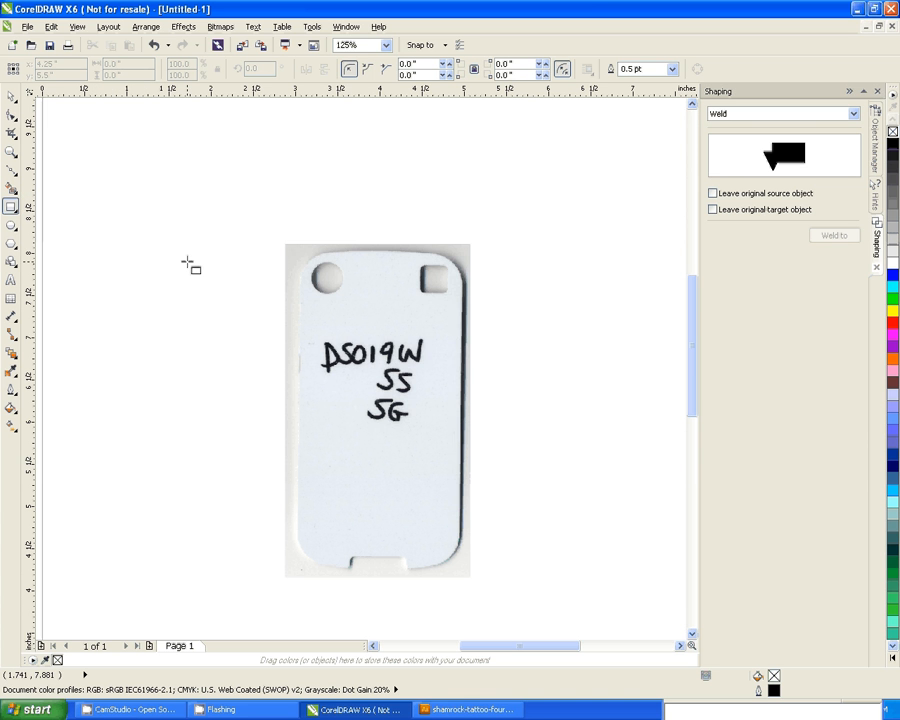
mouse_move(277, 243)
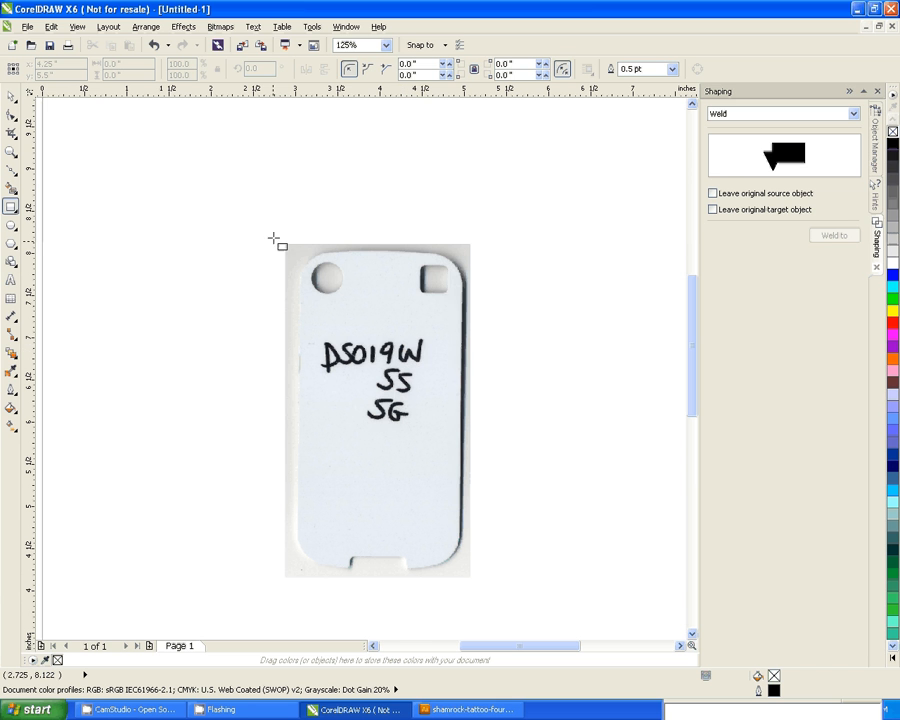
mouse_move(272, 238)
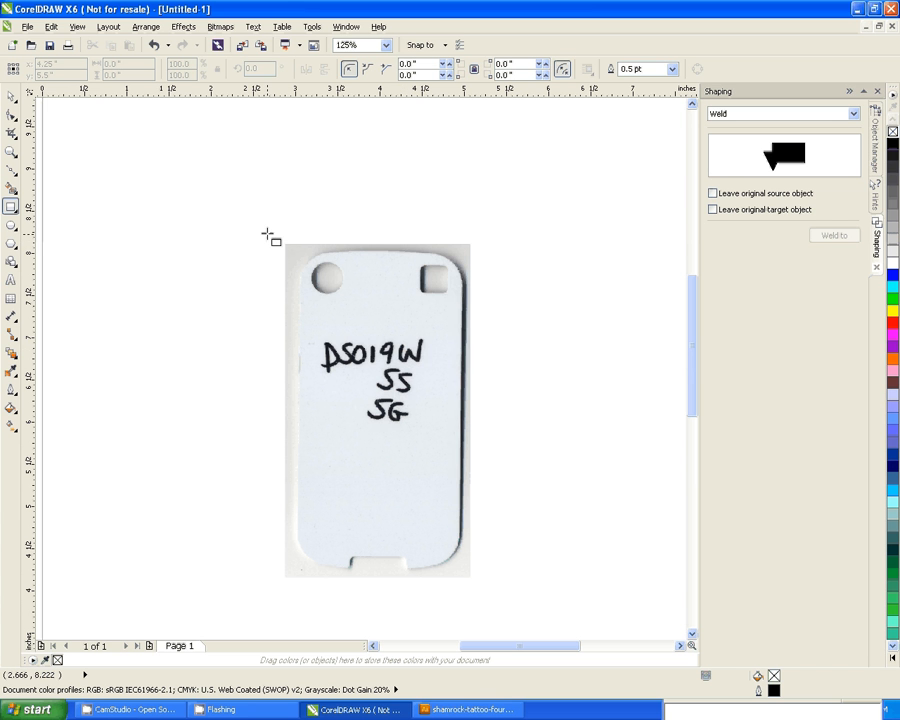
mouse_move(300, 248)
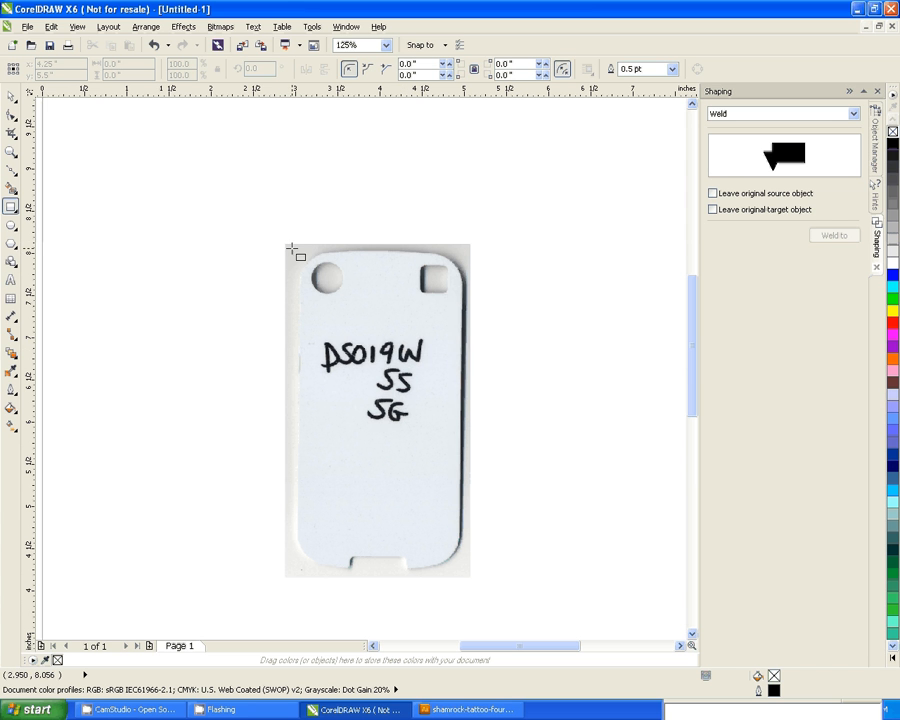
mouse_move(298, 258)
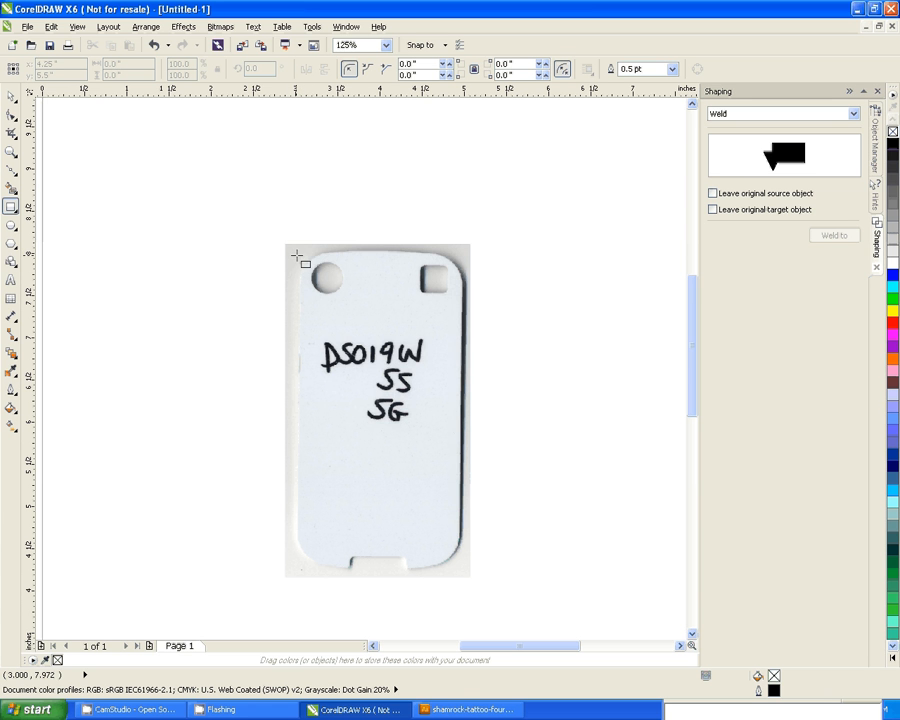
mouse_move(405, 260)
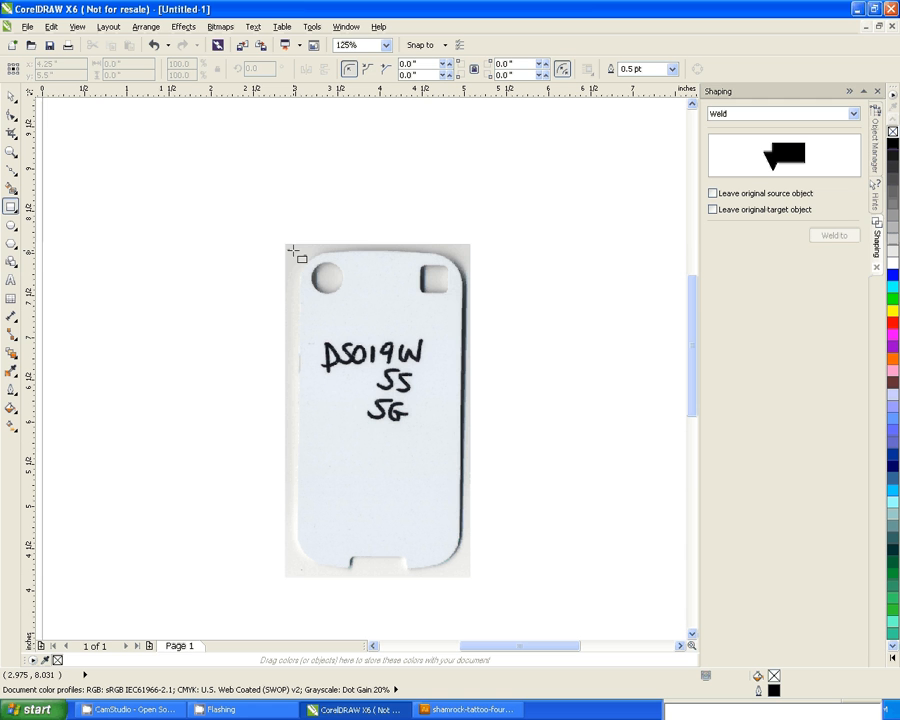
Draw a roughly 2.1 by 3.87 inch rectangle over the template image.
left_click_drag(297, 258, 338, 293)
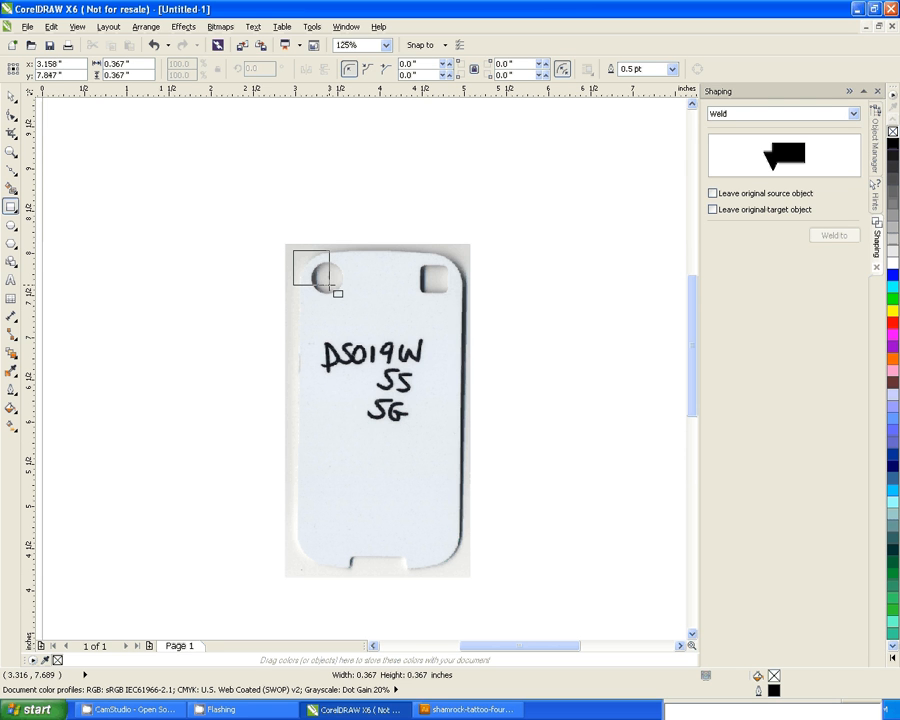
left_click_drag(298, 278, 450, 520)
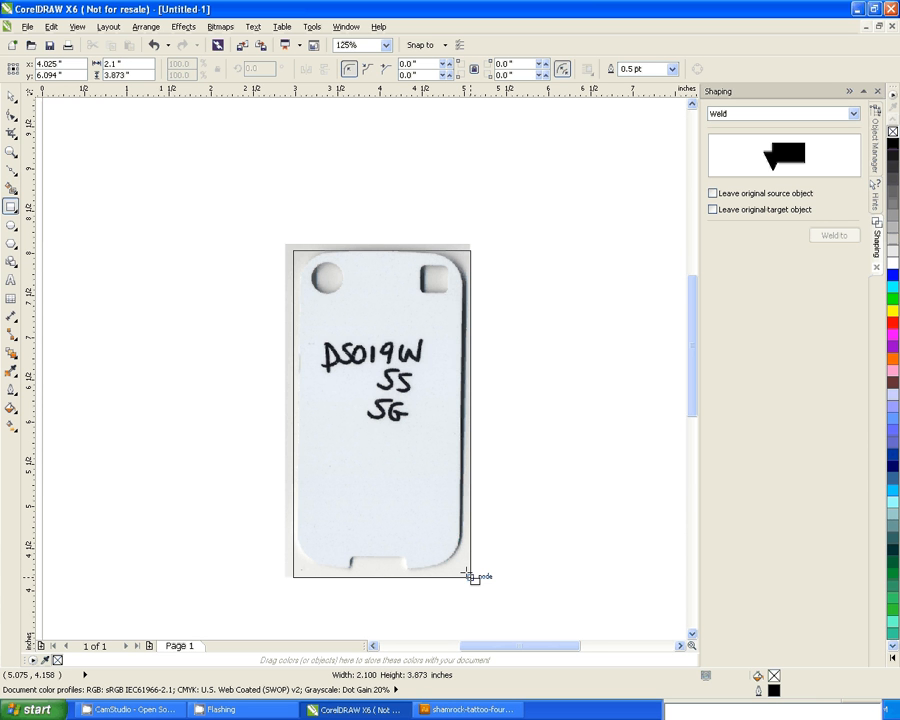
left_click(380, 410)
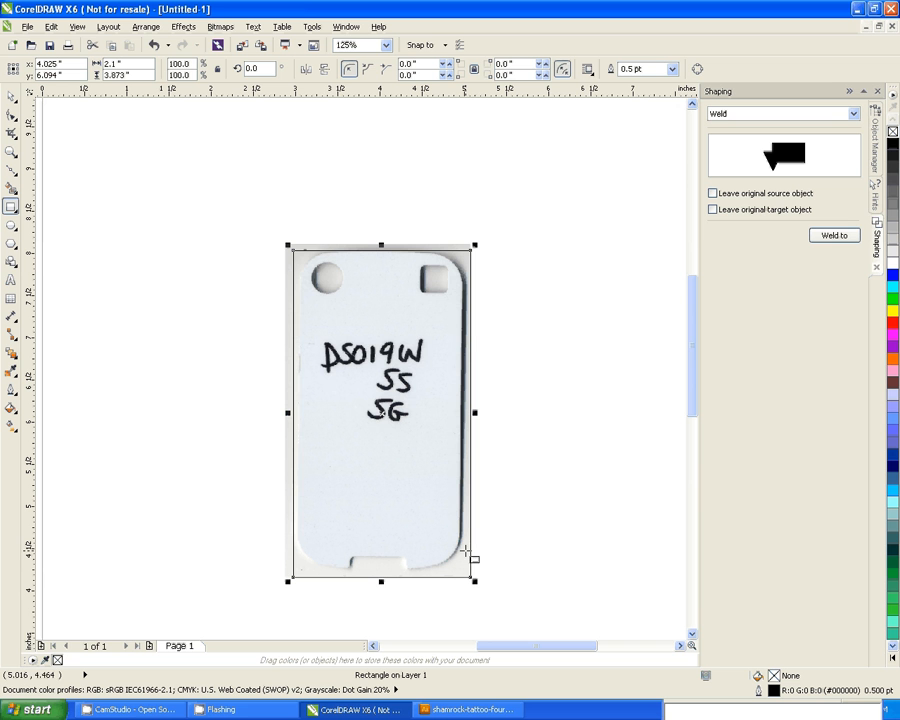
mouse_move(375, 328)
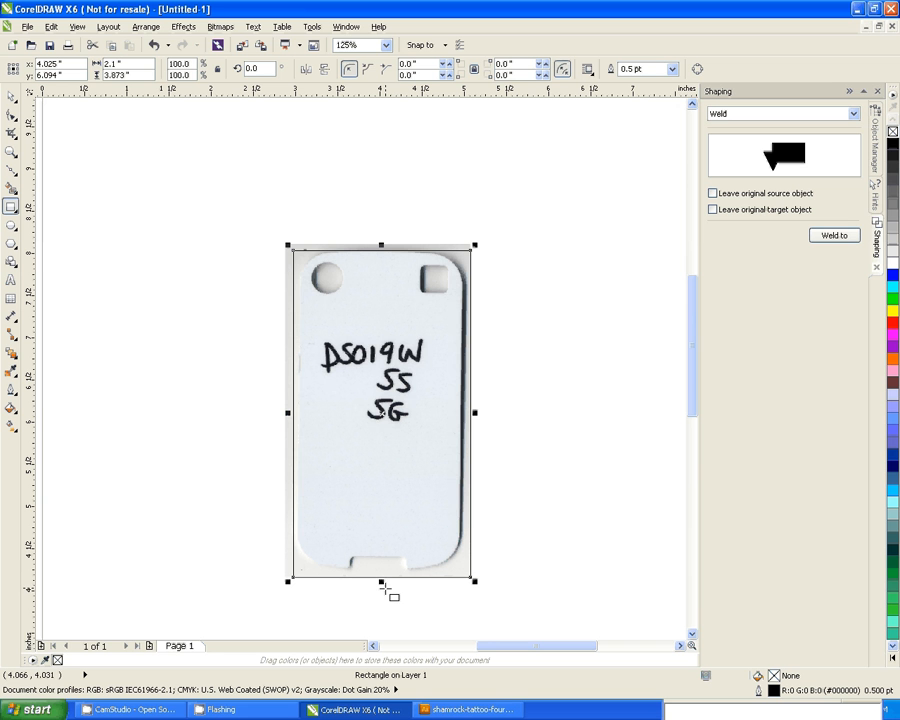
mouse_move(378, 588)
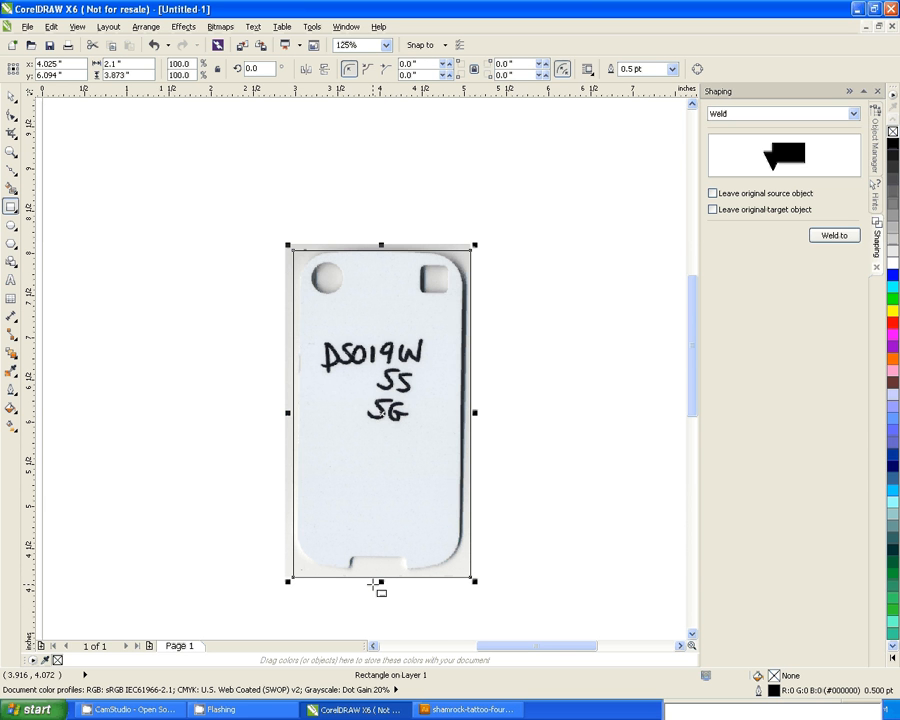
Zoom in to 500% on the rectangle's bottom edge.
left_click(386, 45)
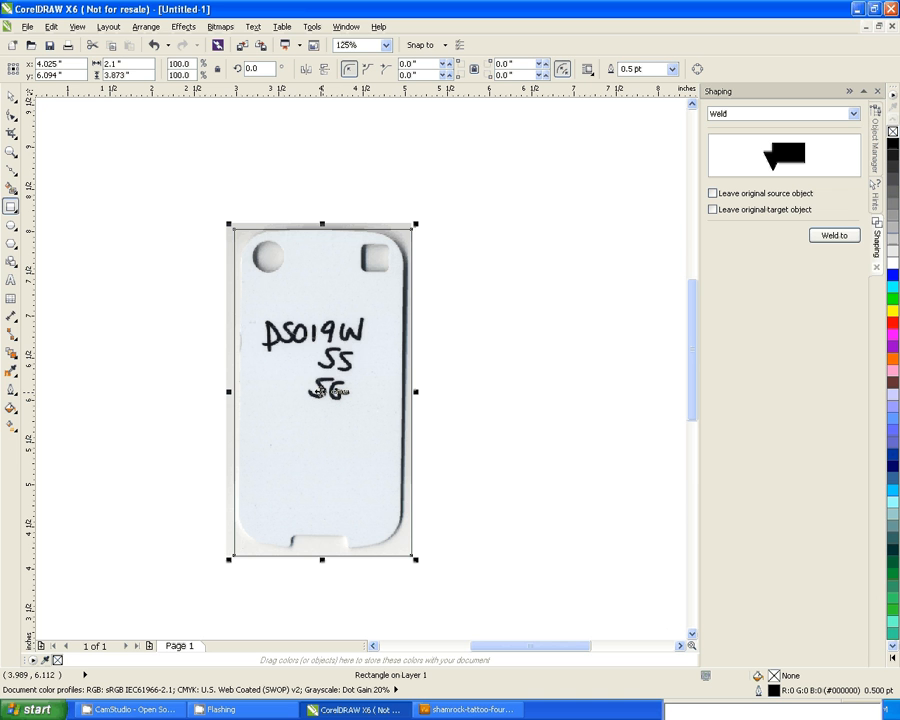
mouse_move(318, 565)
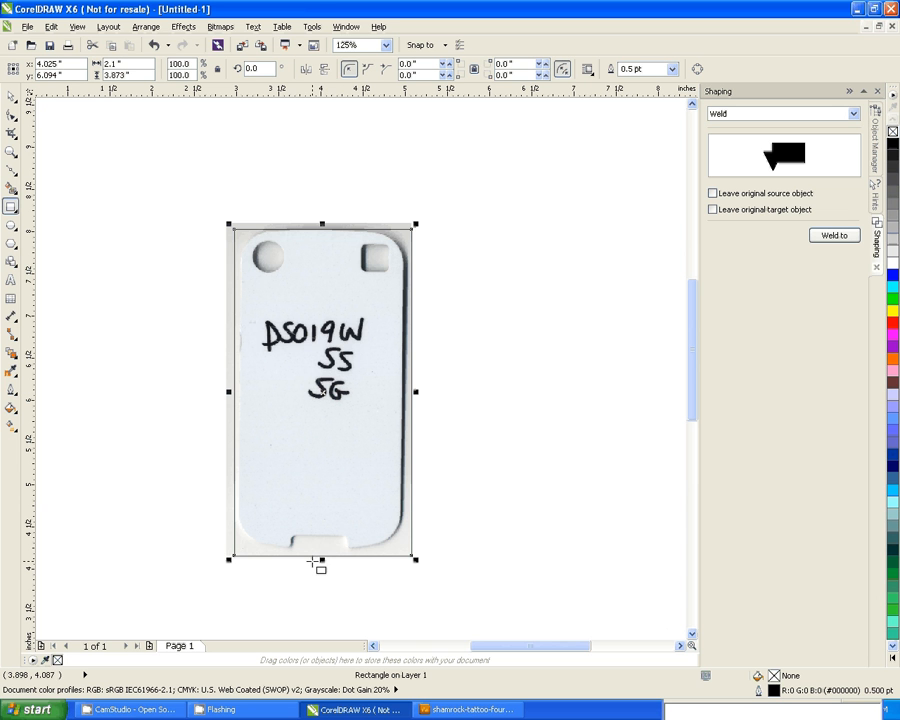
mouse_move(325, 553)
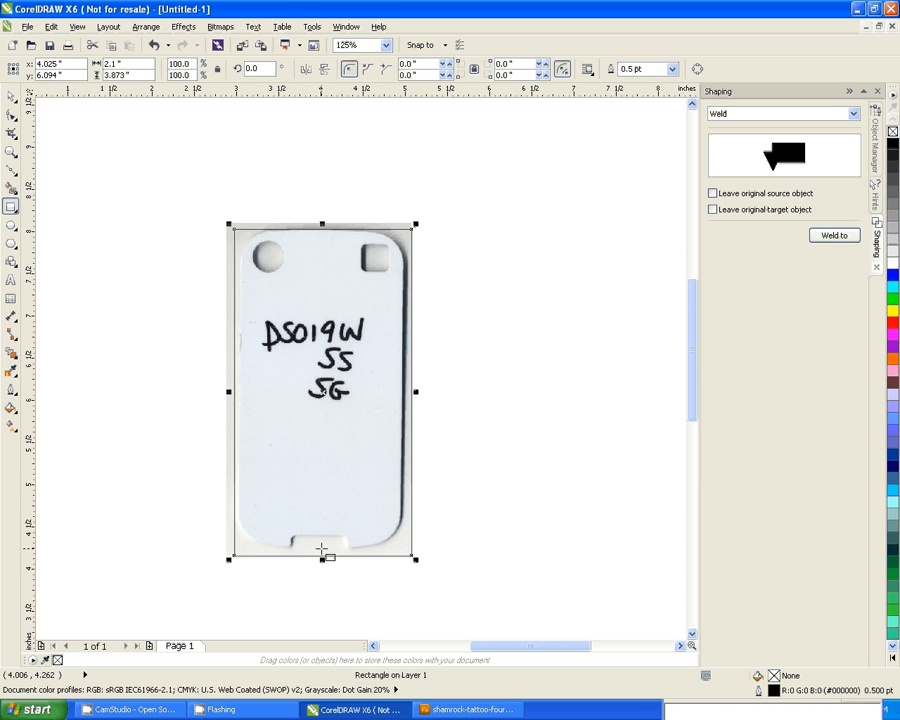
mouse_move(322, 557)
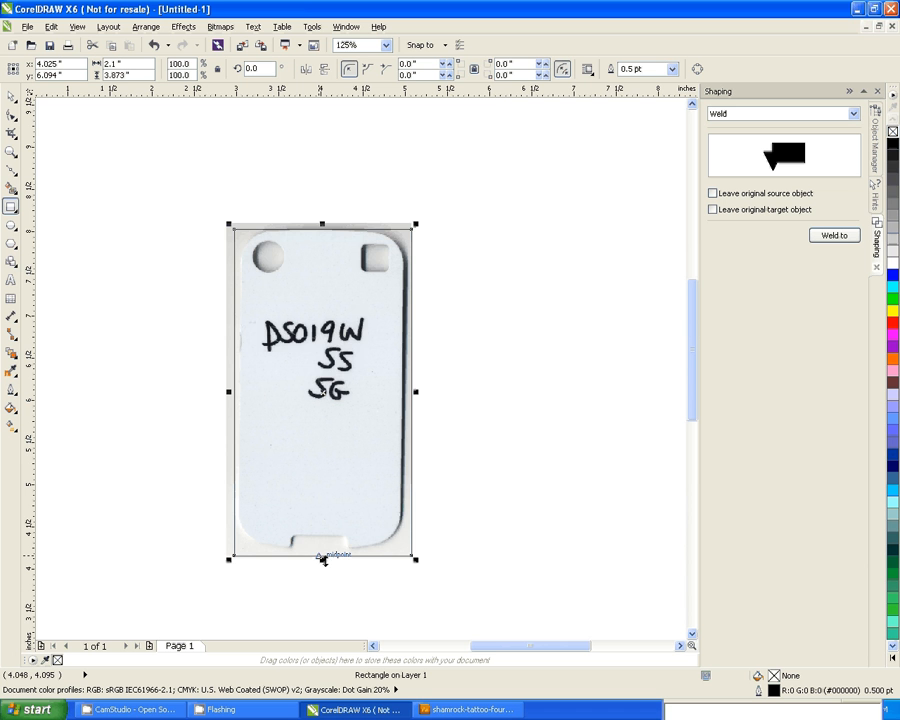
left_click(384, 45)
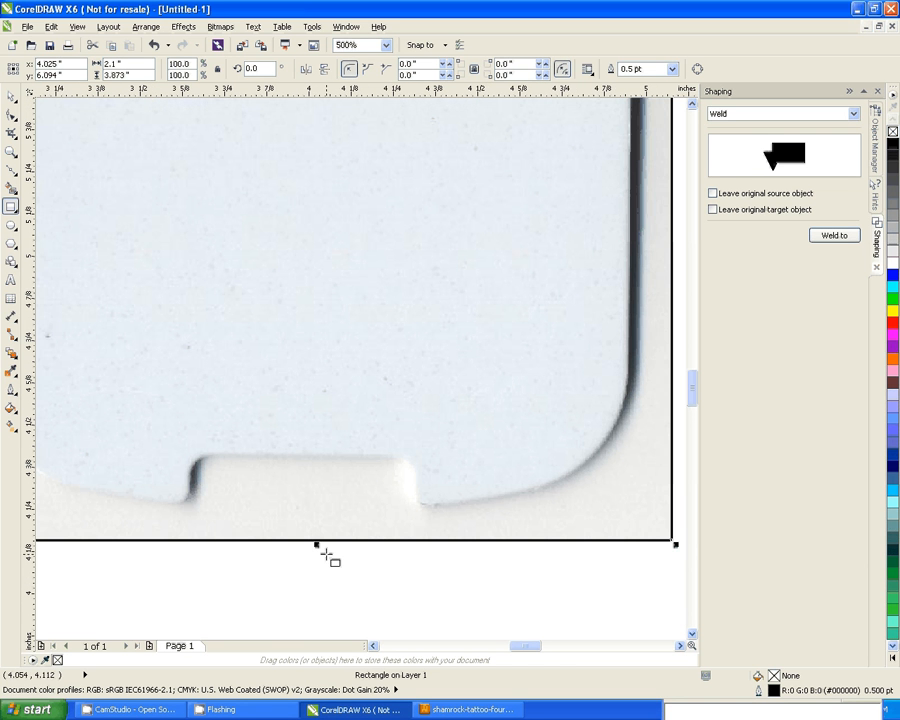
mouse_move(320, 550)
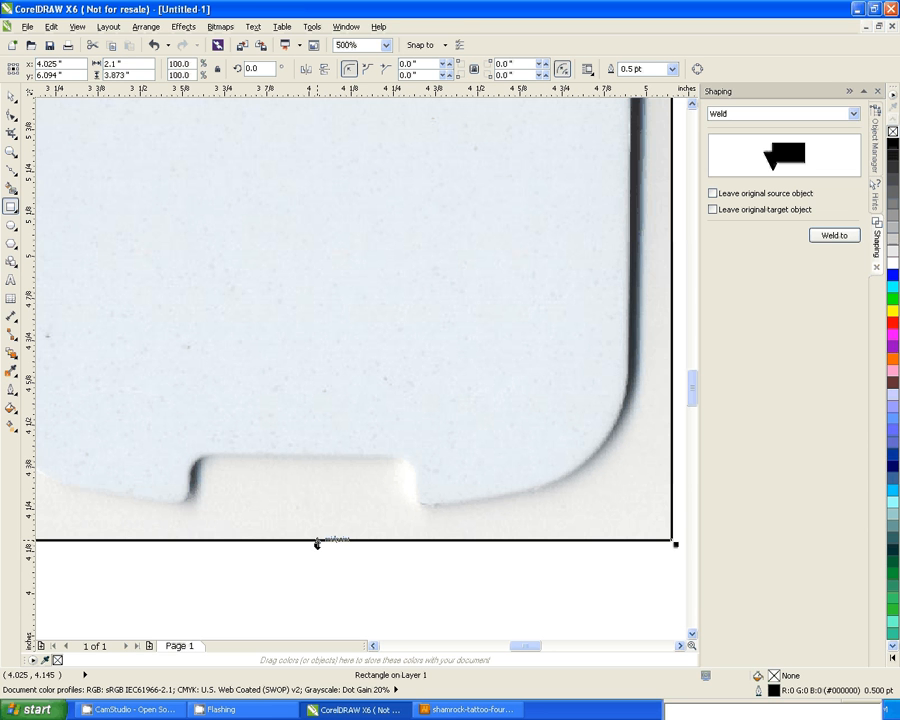
mouse_move(317, 545)
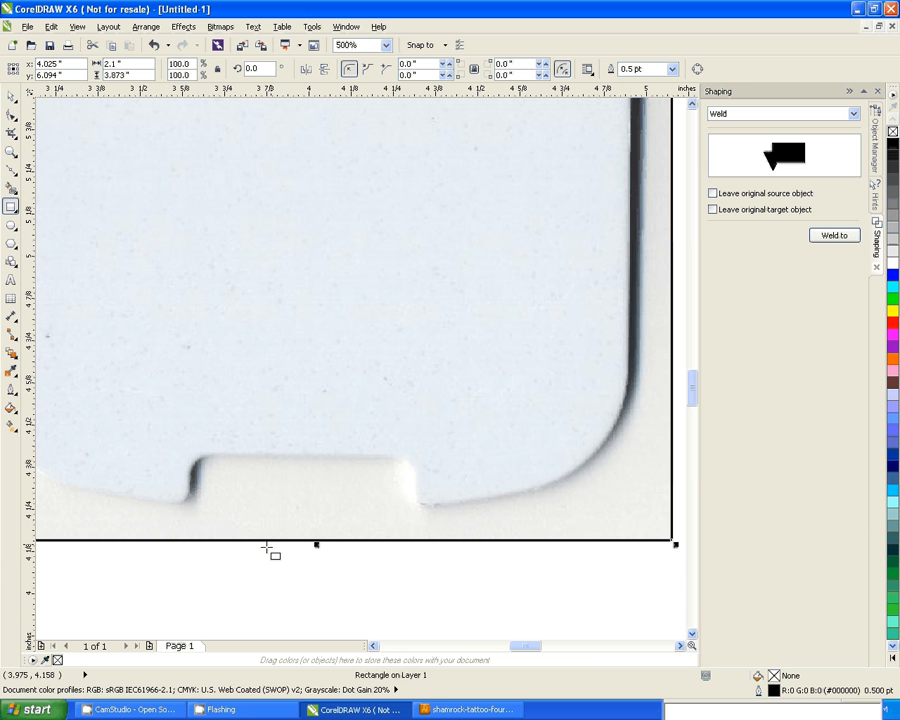
mouse_move(317, 543)
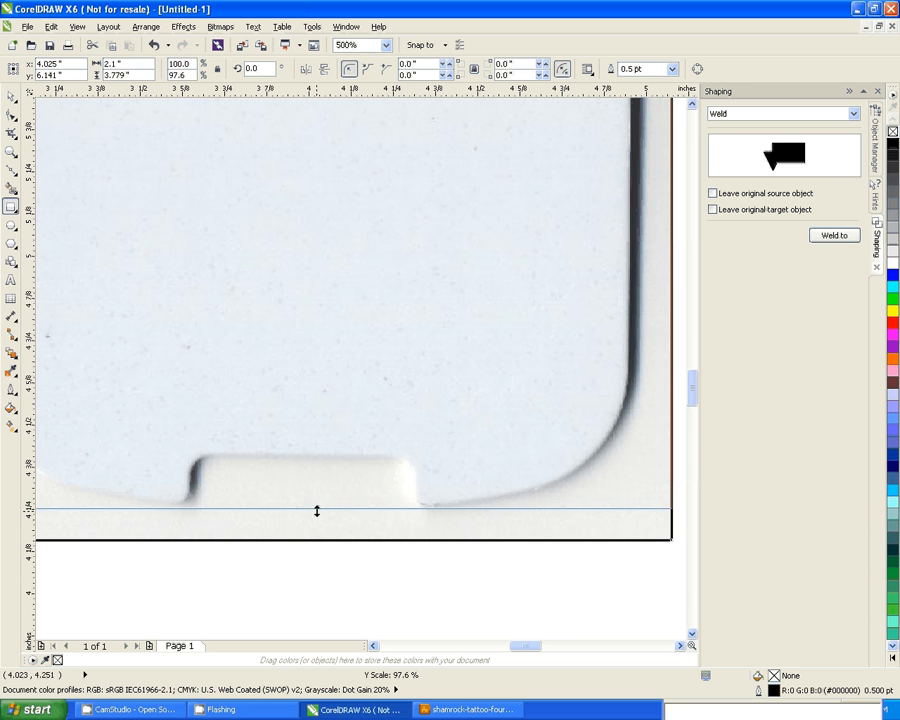
Move the rectangle's bottom edge up to the template's notched bottom, about 3.78 inches tall.
left_click(320, 490)
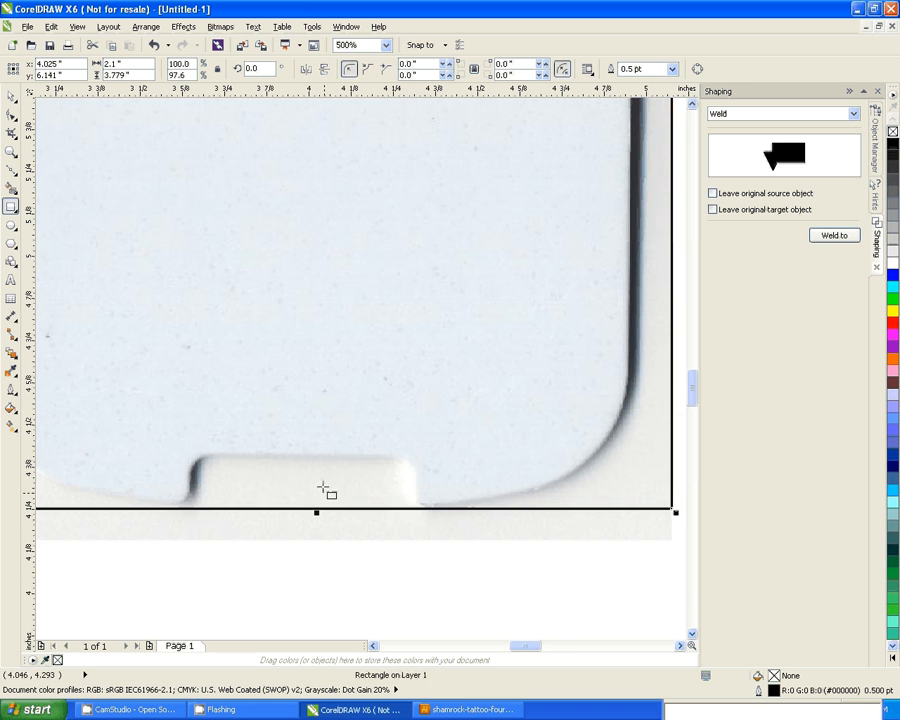
mouse_move(300, 218)
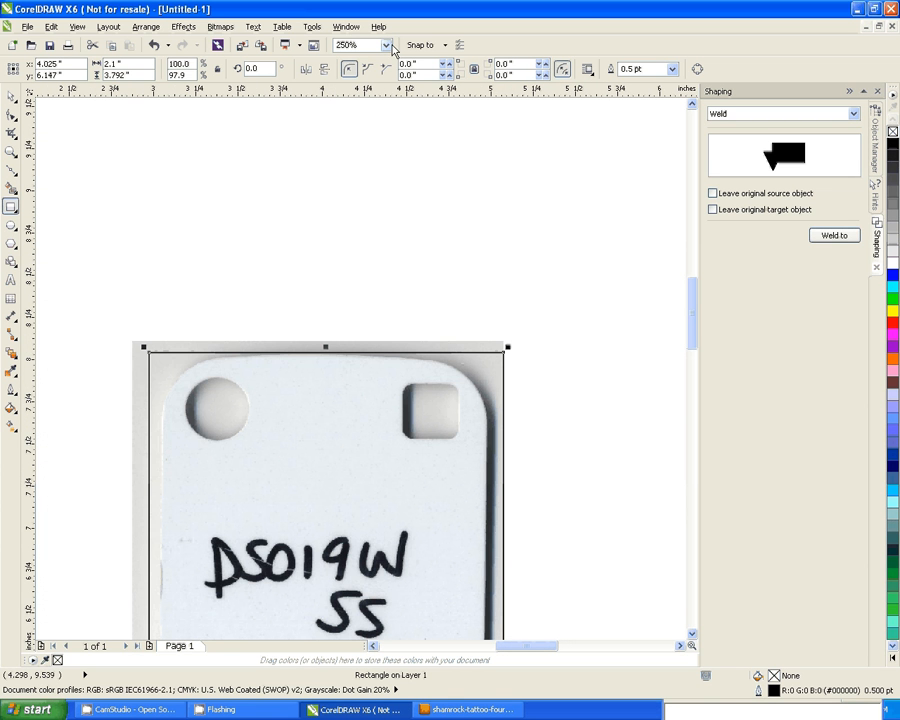
Zoom in so the template fills the view, then narrow the rectangle to about 2.0 inches.
left_click(386, 45)
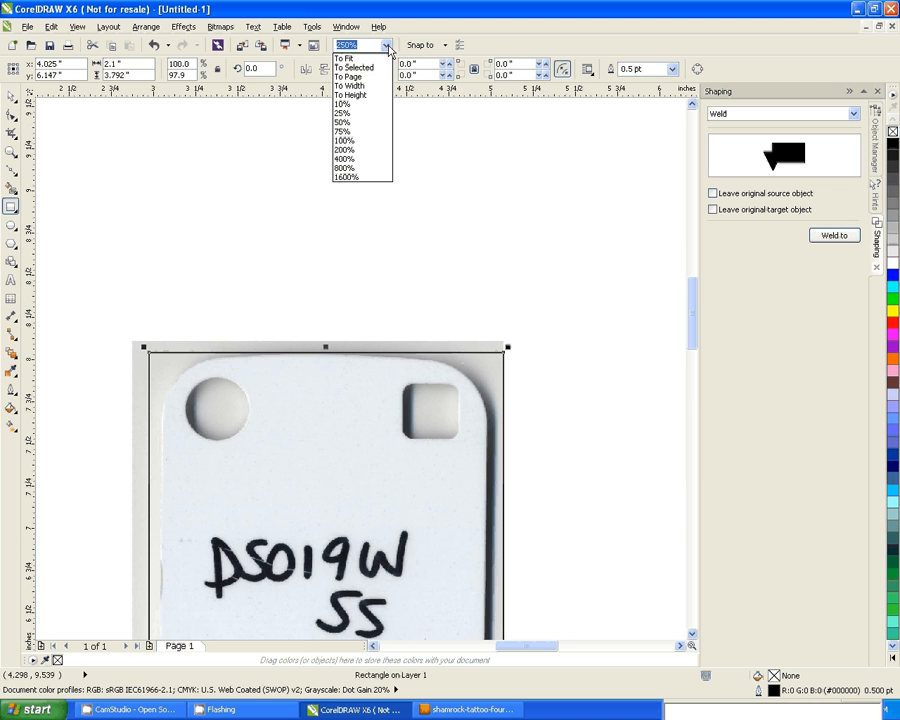
left_click(349, 76)
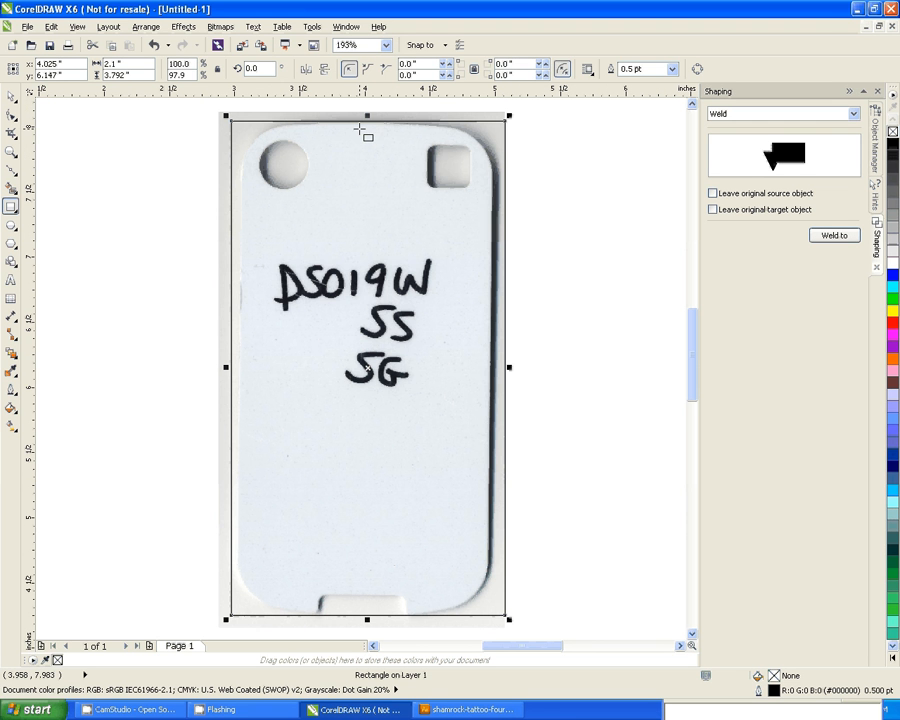
mouse_move(432, 435)
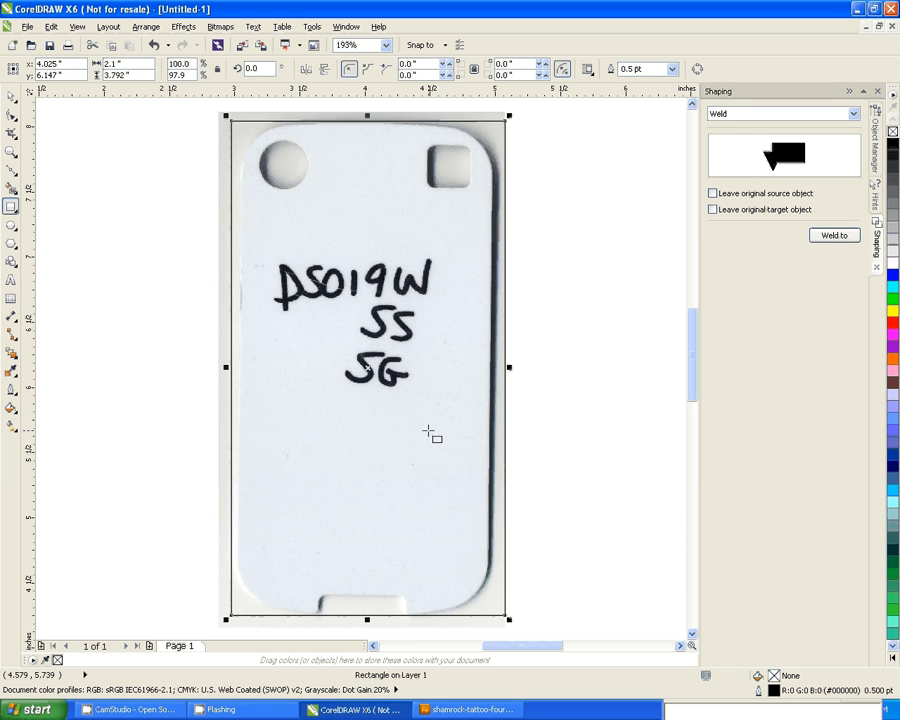
mouse_move(500, 408)
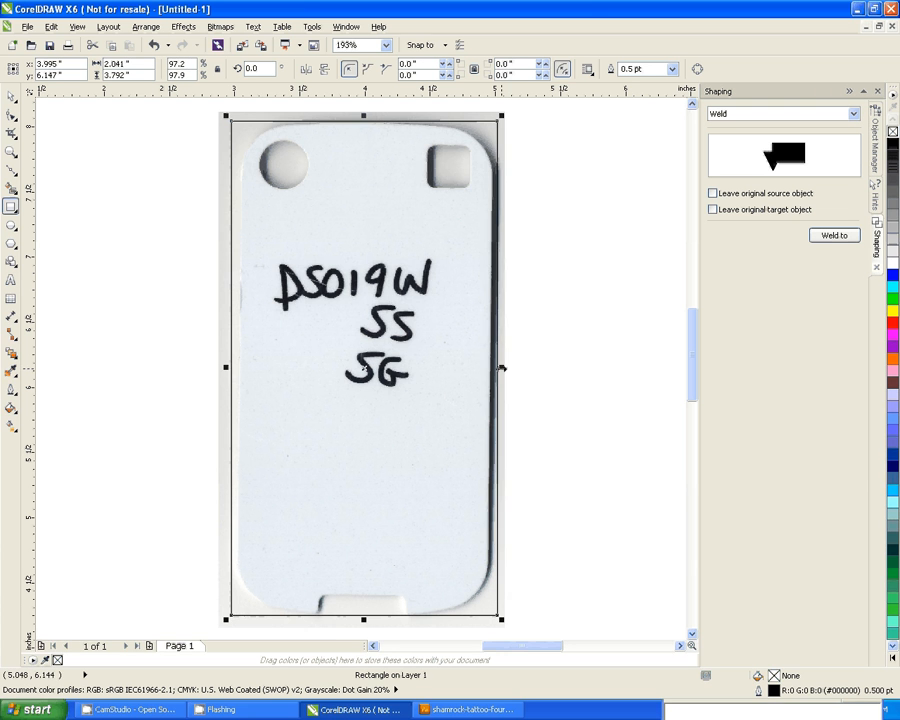
mouse_move(225, 367)
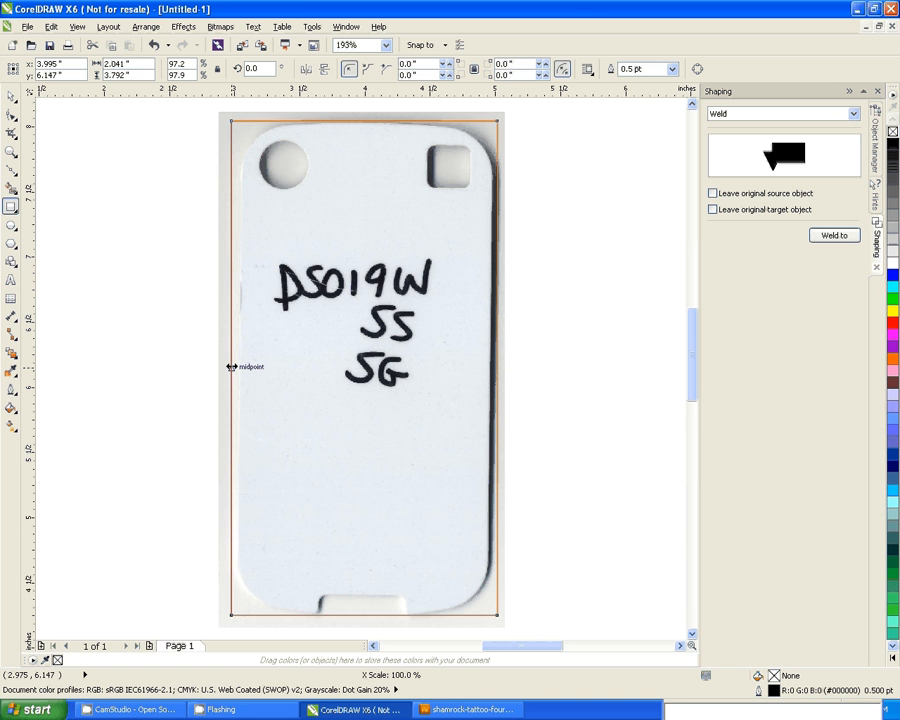
left_click(358, 45)
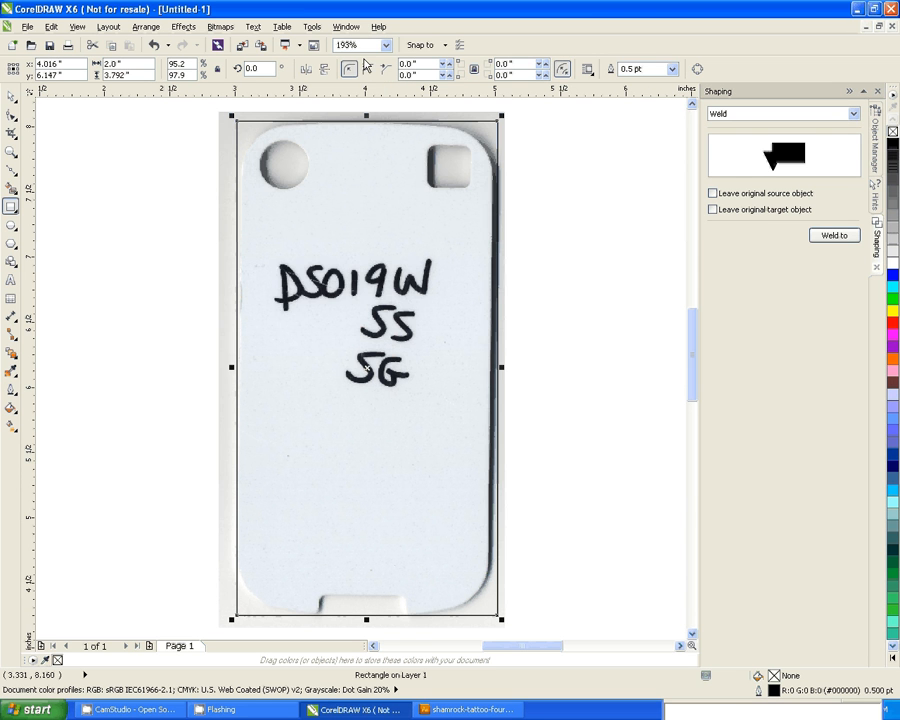
mouse_move(365, 415)
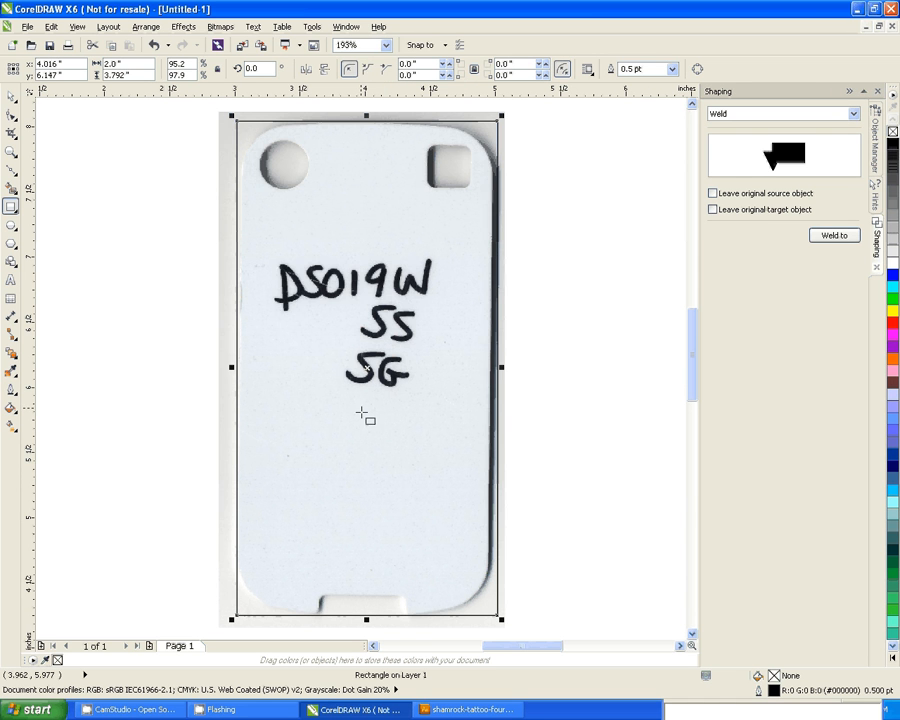
mouse_move(413, 420)
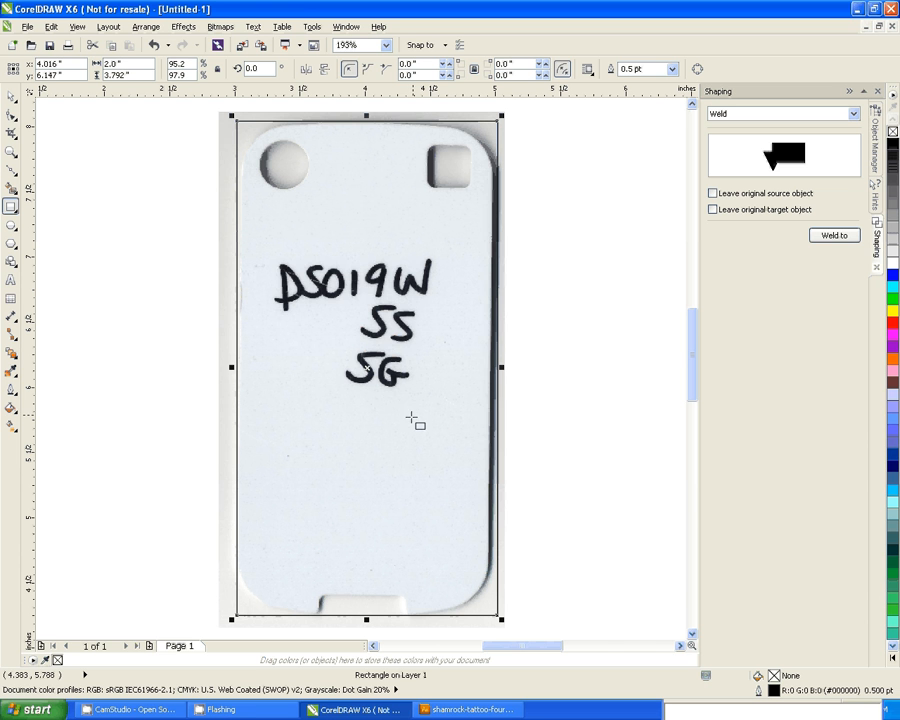
mouse_move(353, 405)
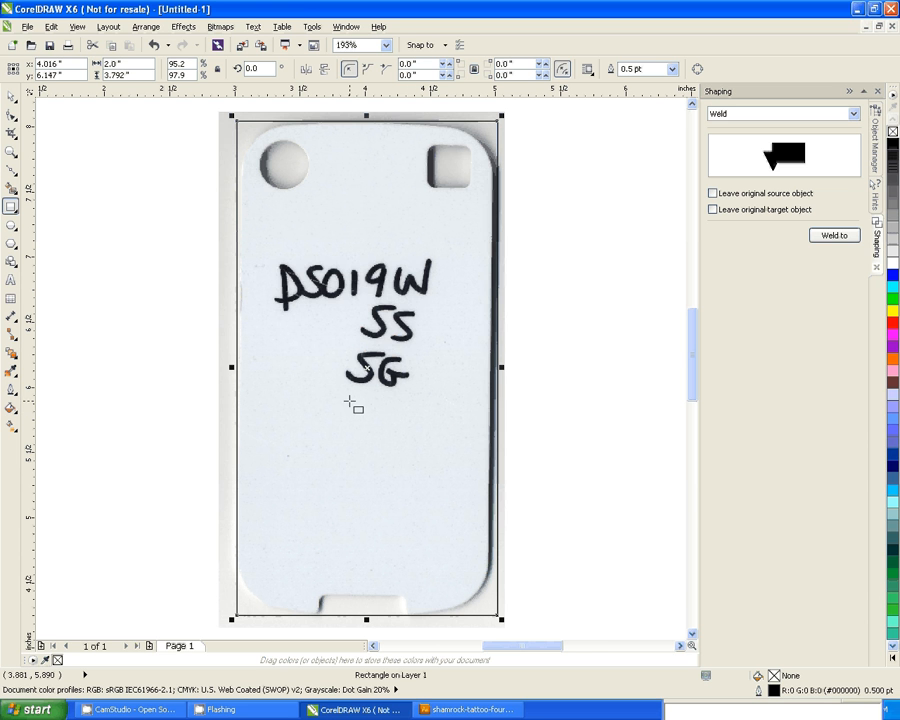
mouse_move(375, 373)
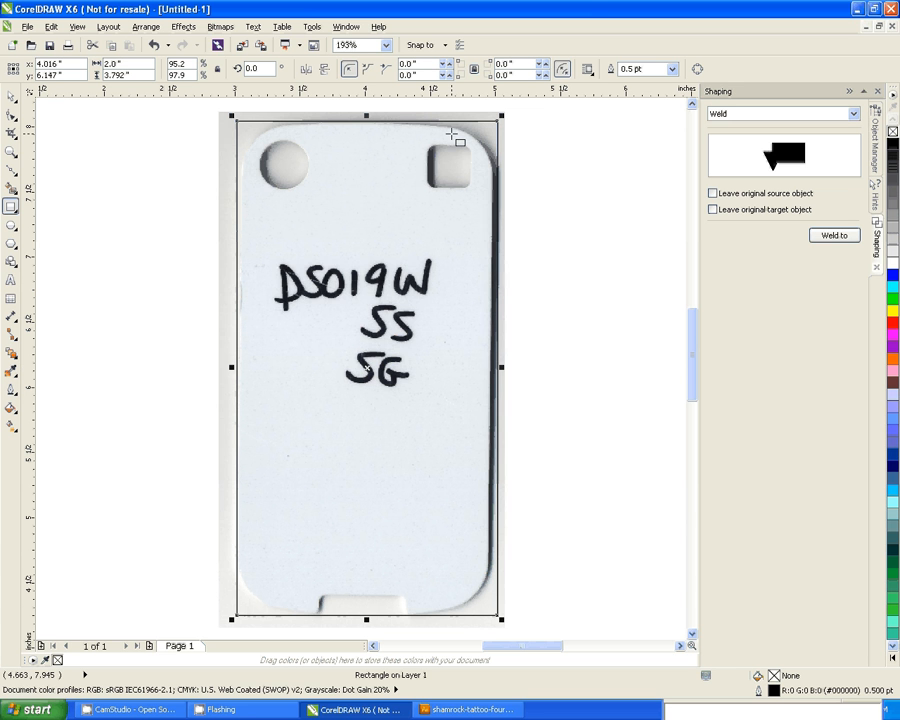
mouse_move(463, 200)
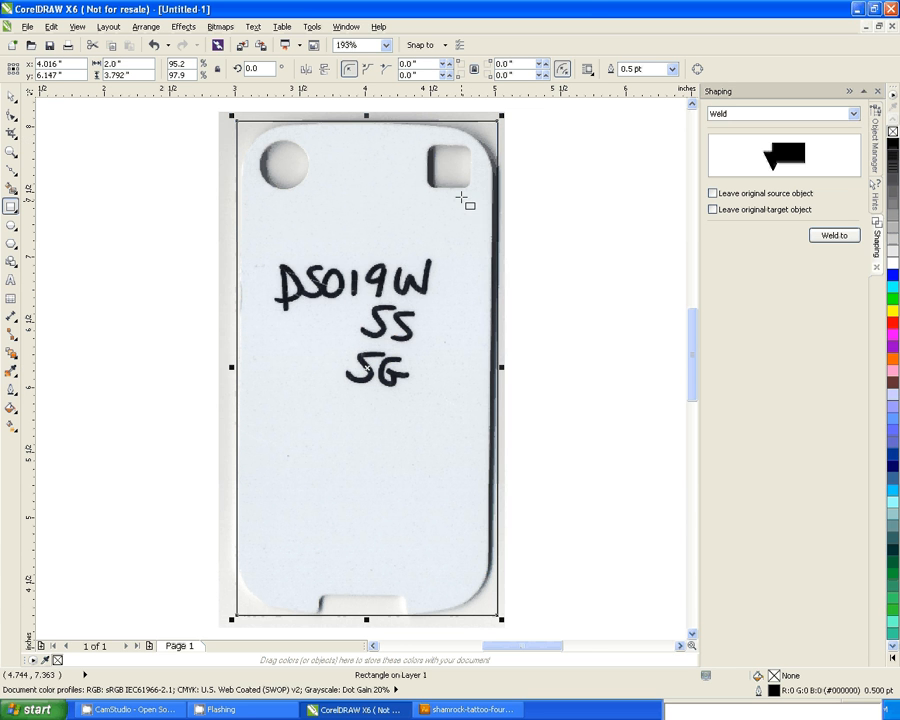
mouse_move(331, 451)
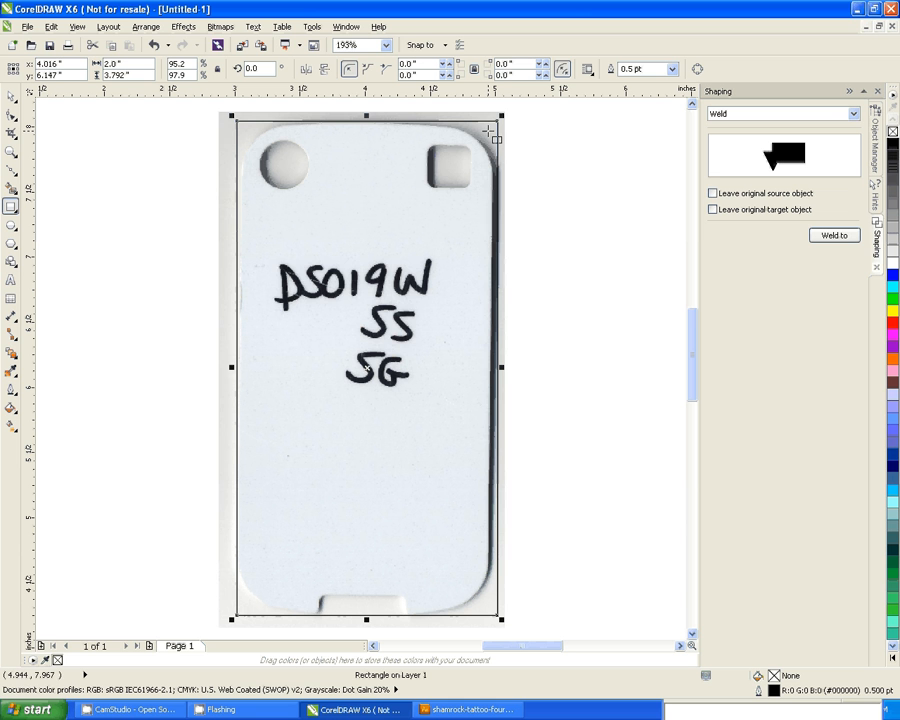
mouse_move(485, 150)
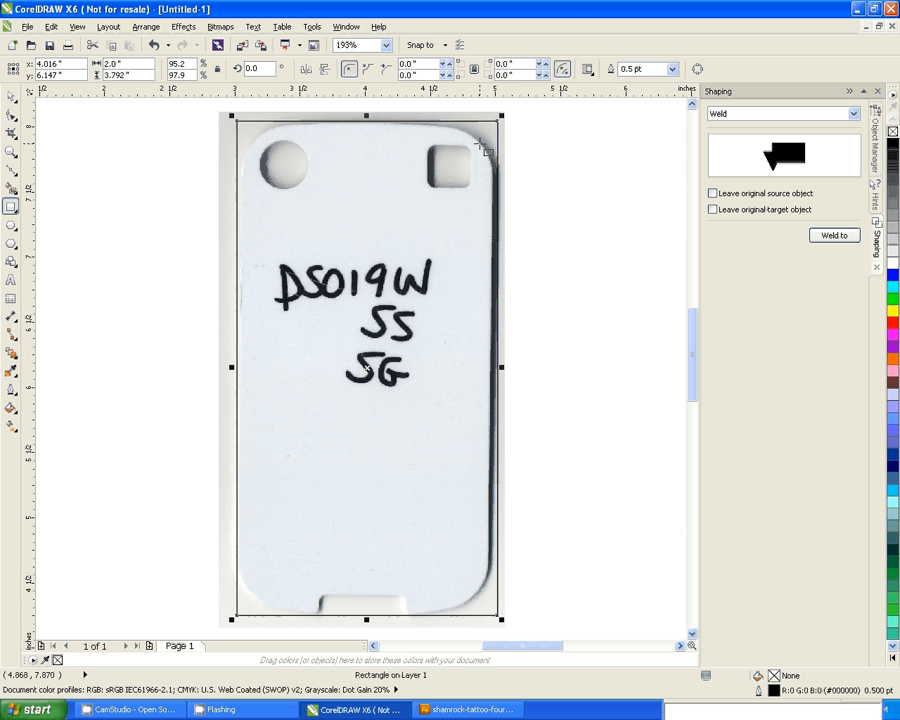
mouse_move(543, 166)
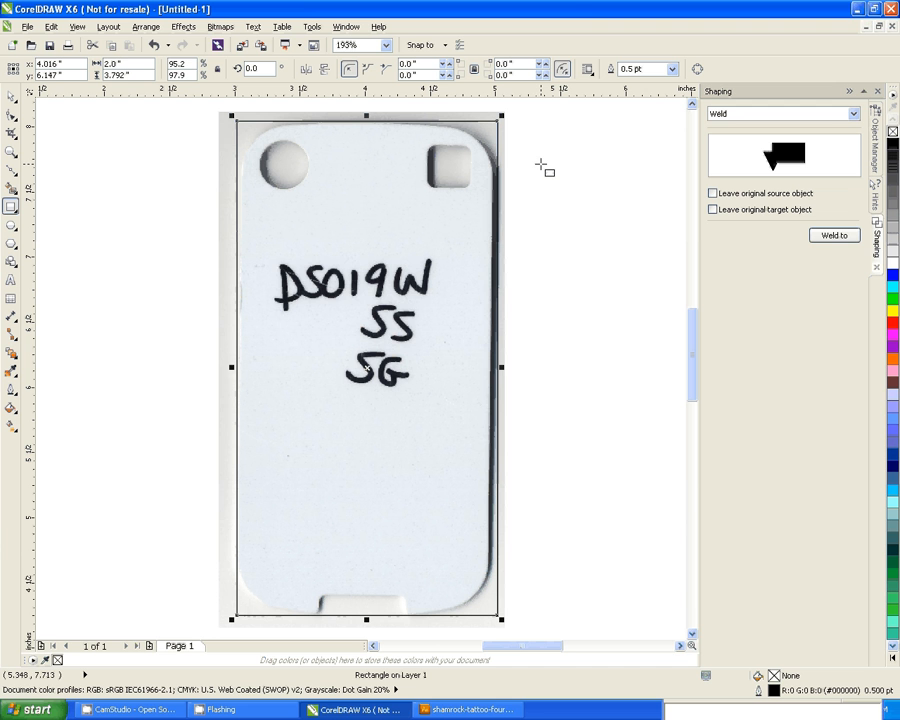
mouse_move(525, 133)
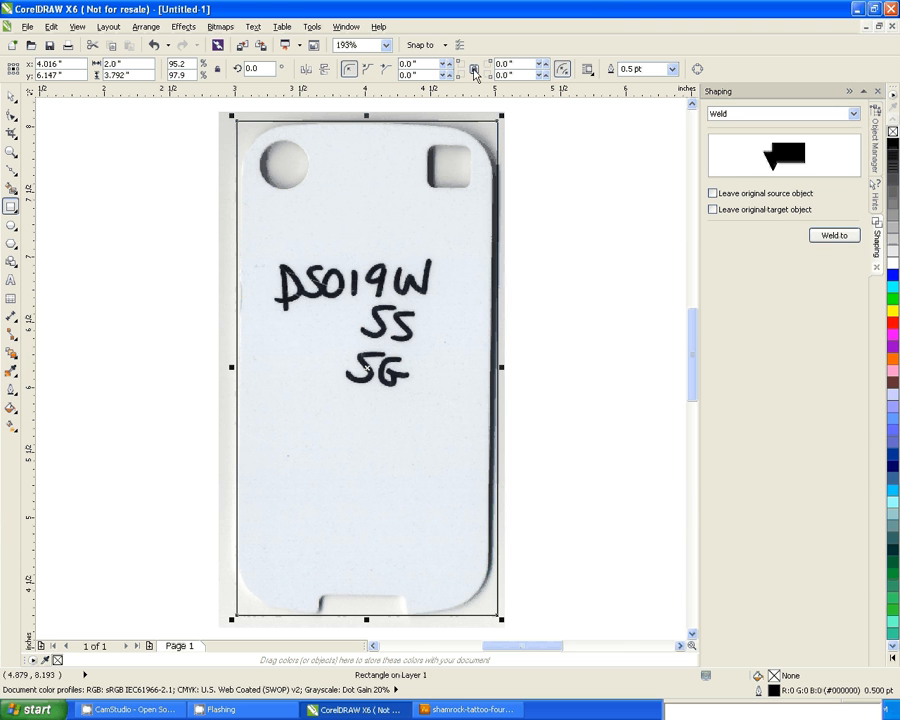
mouse_move(474, 69)
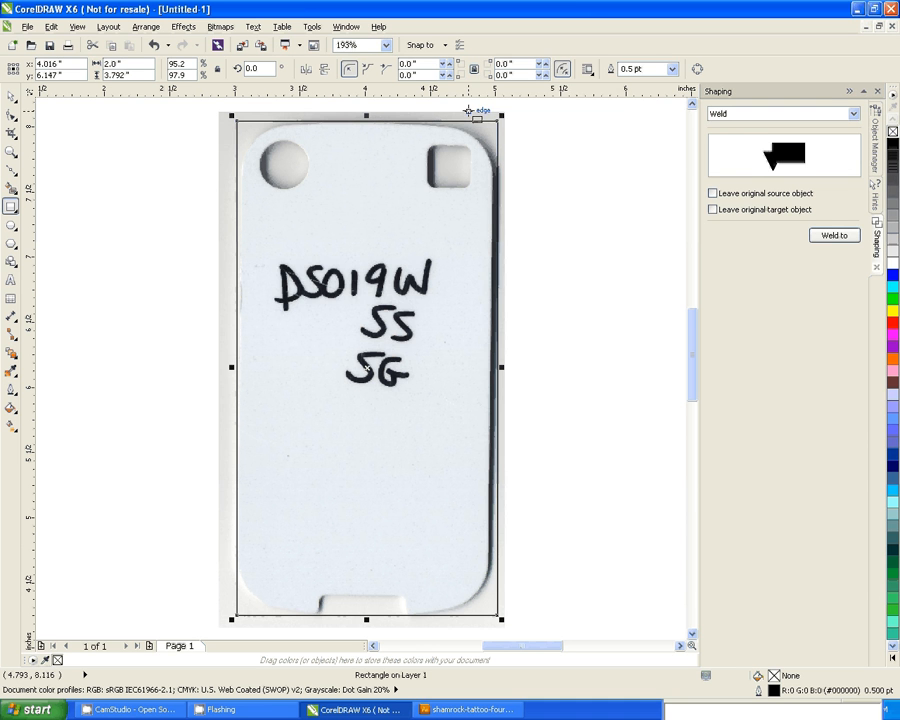
mouse_move(485, 88)
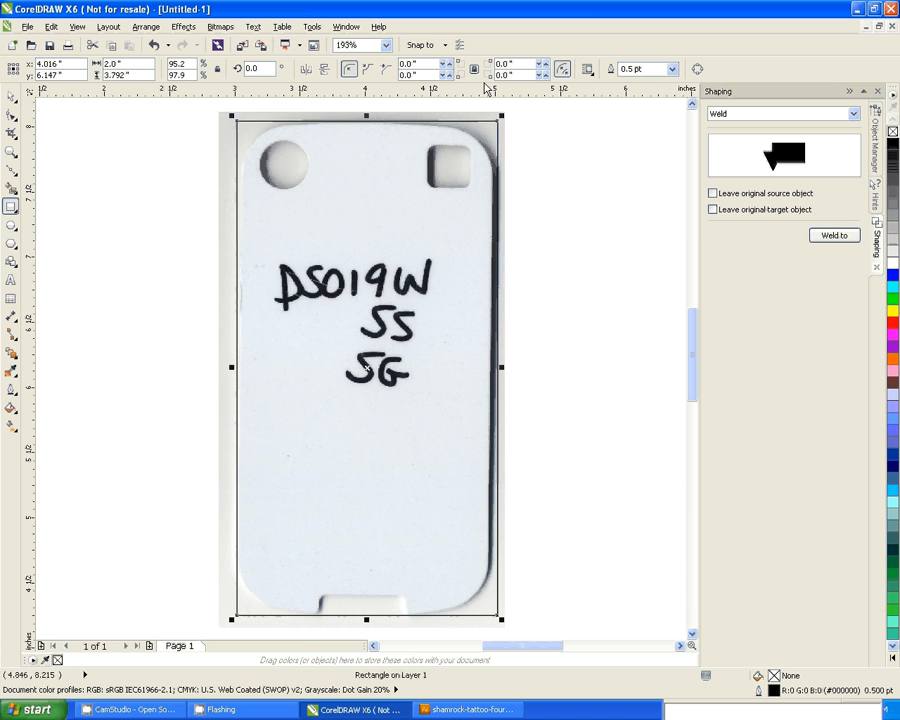
mouse_move(474, 68)
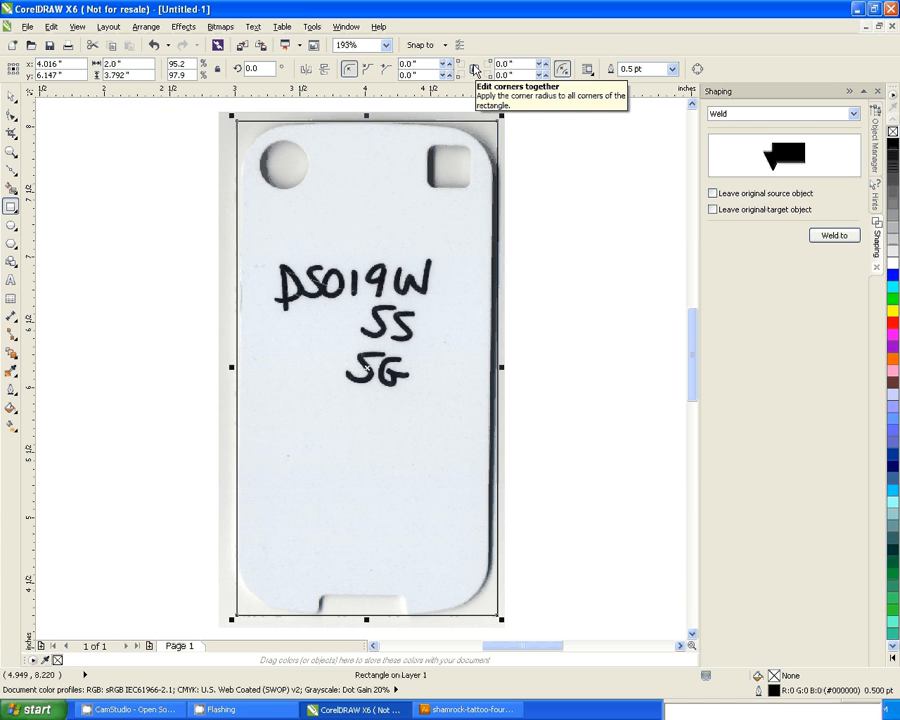
mouse_move(505, 120)
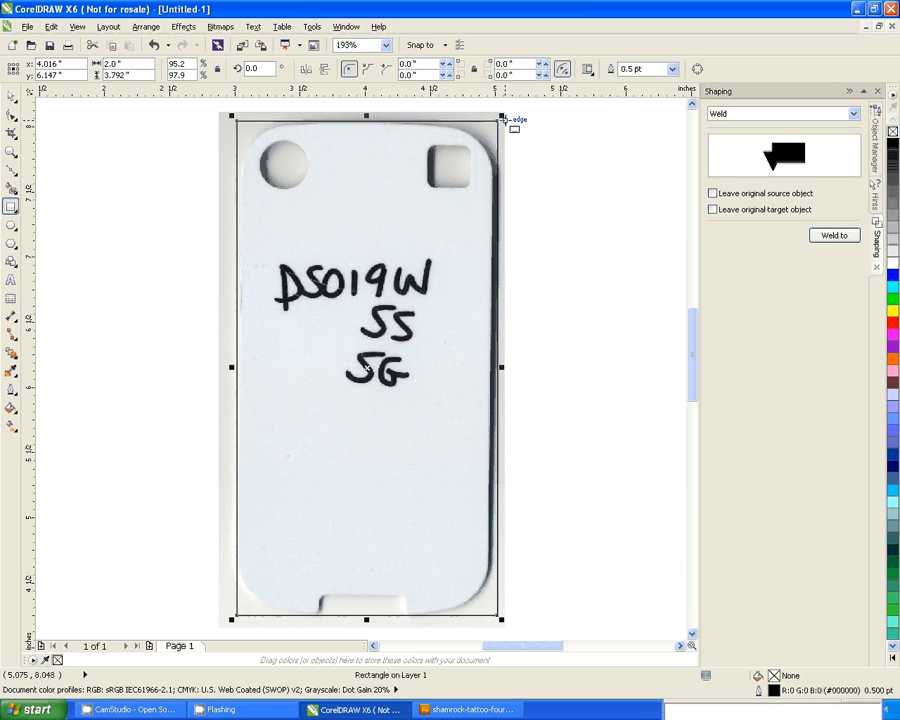
mouse_move(350, 130)
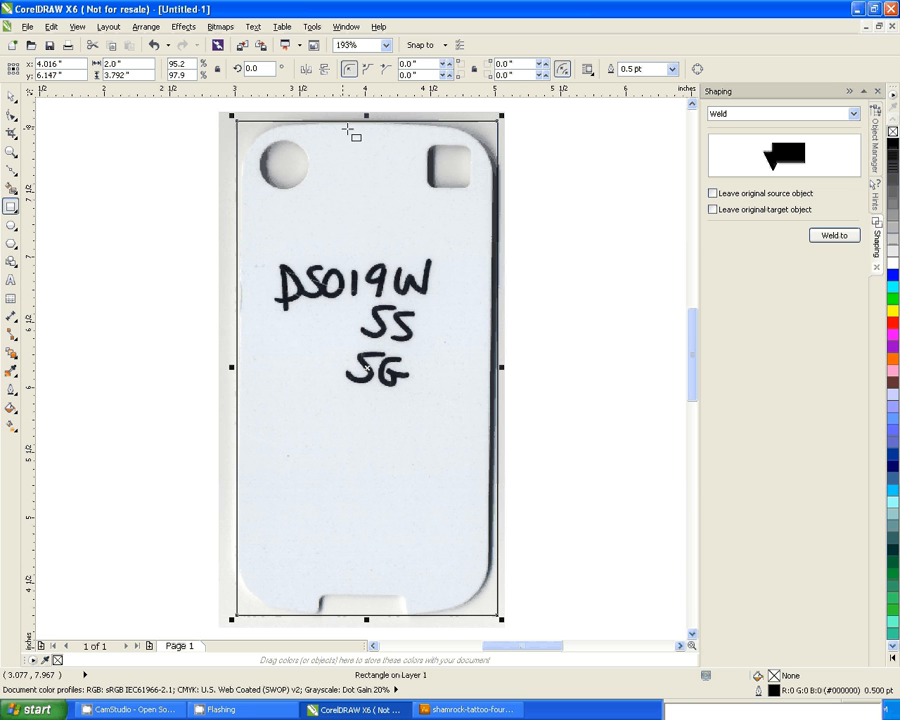
mouse_move(478, 82)
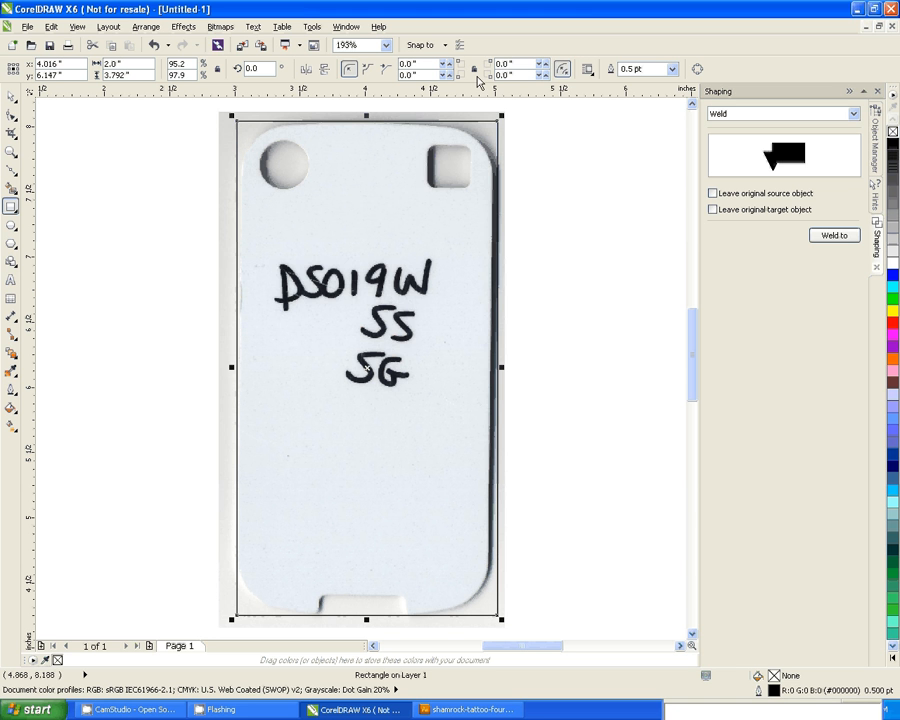
mouse_move(475, 69)
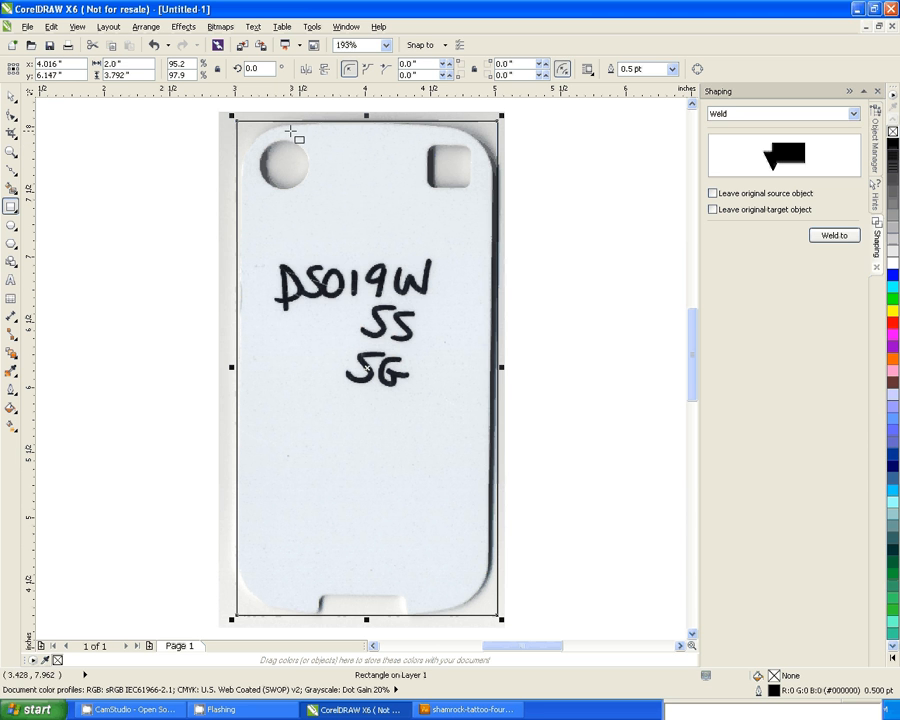
mouse_move(513, 125)
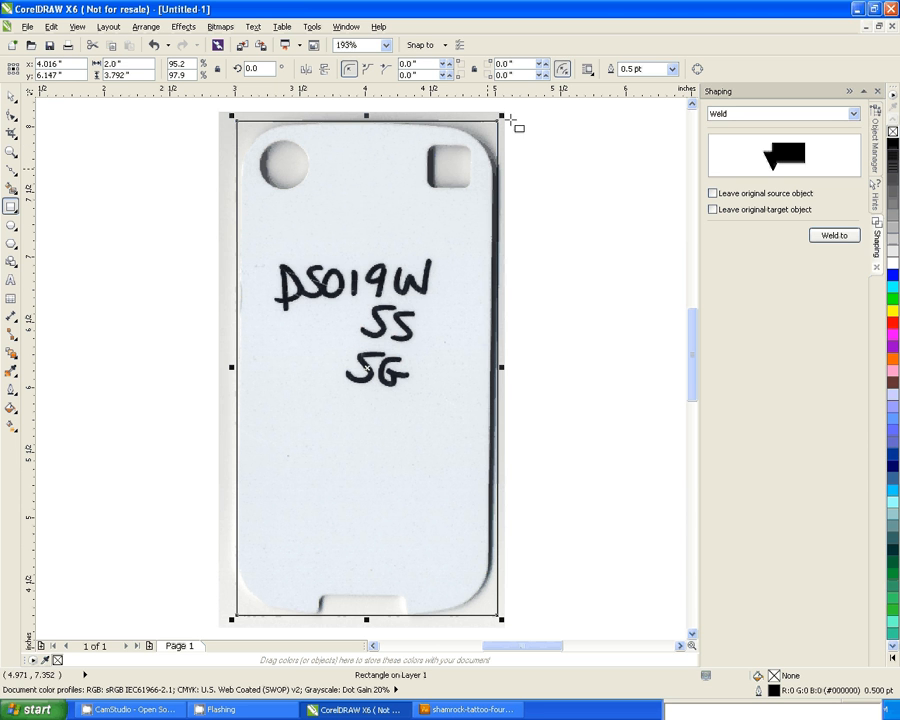
mouse_move(476, 68)
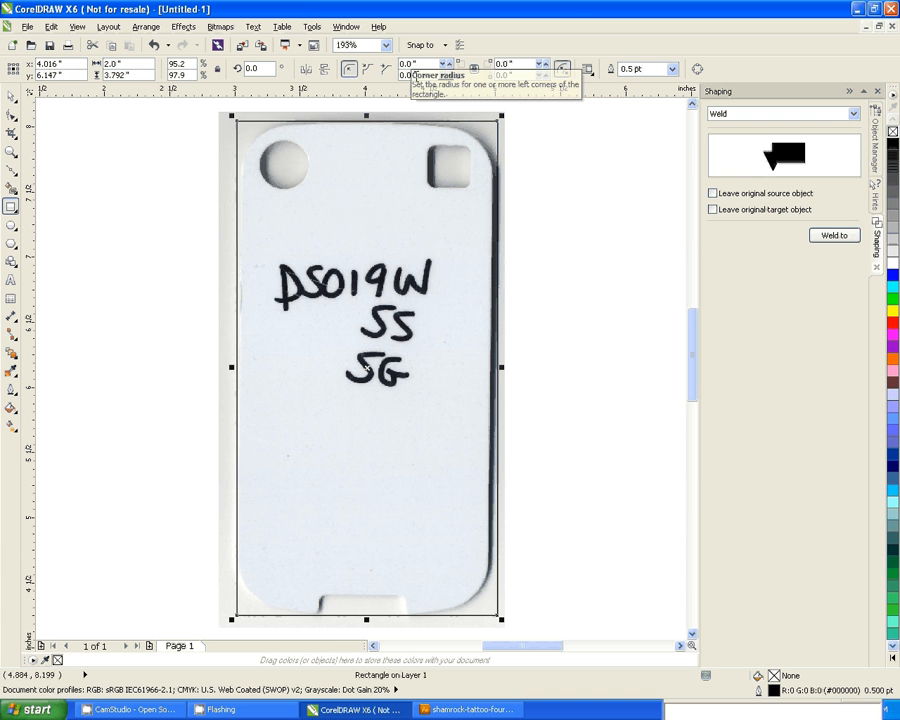
mouse_move(432, 88)
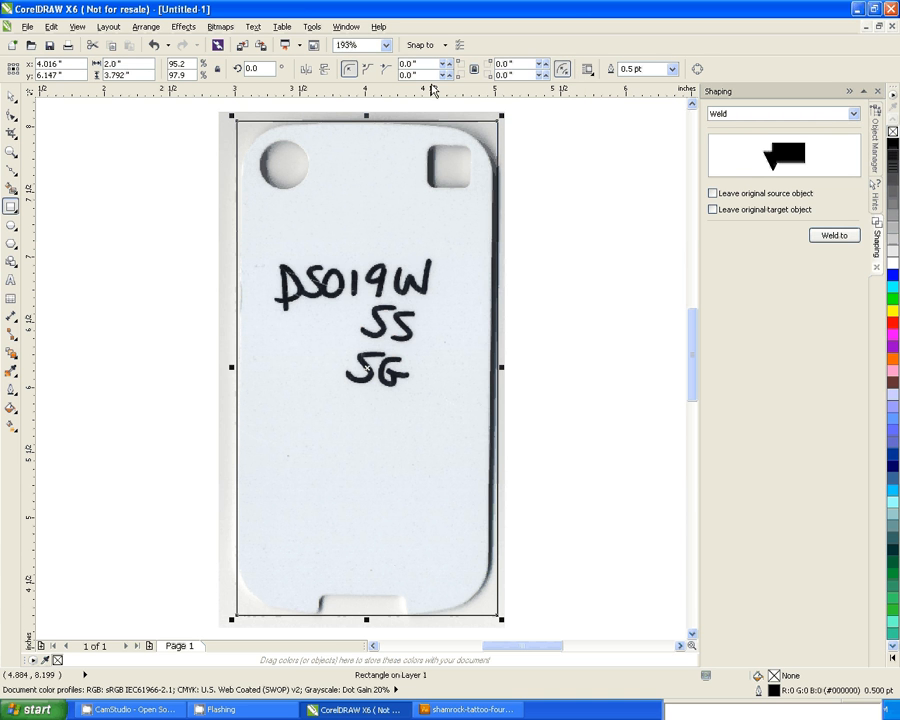
mouse_move(250, 157)
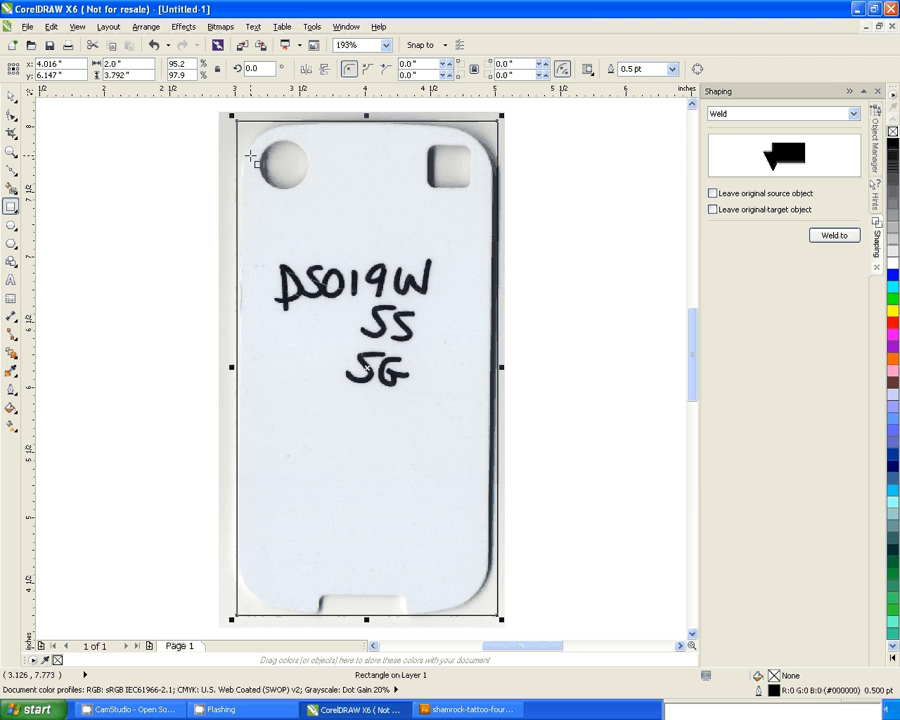
mouse_move(358, 427)
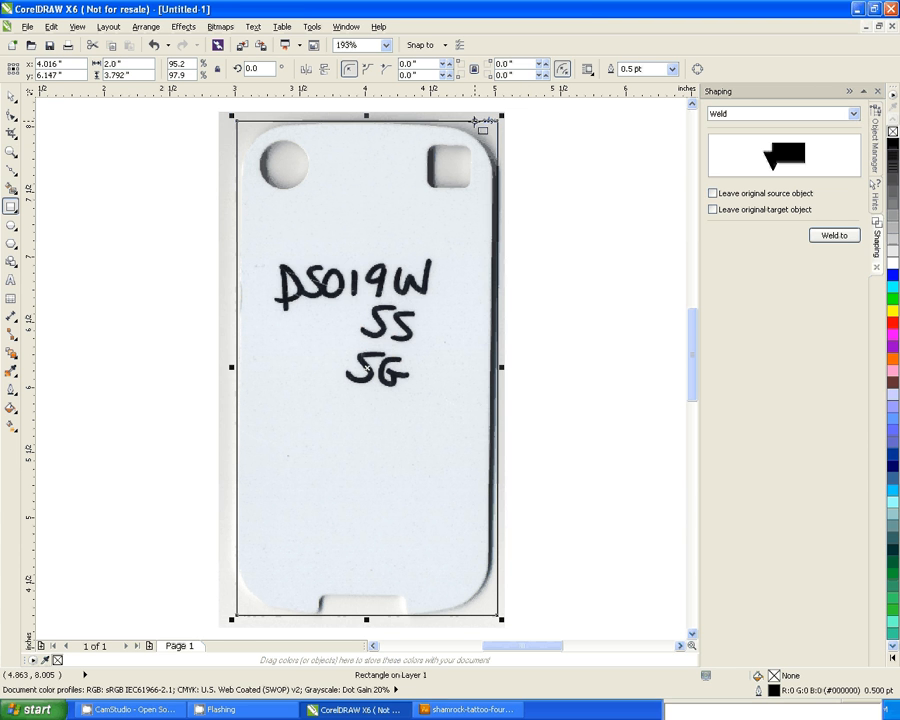
mouse_move(452, 69)
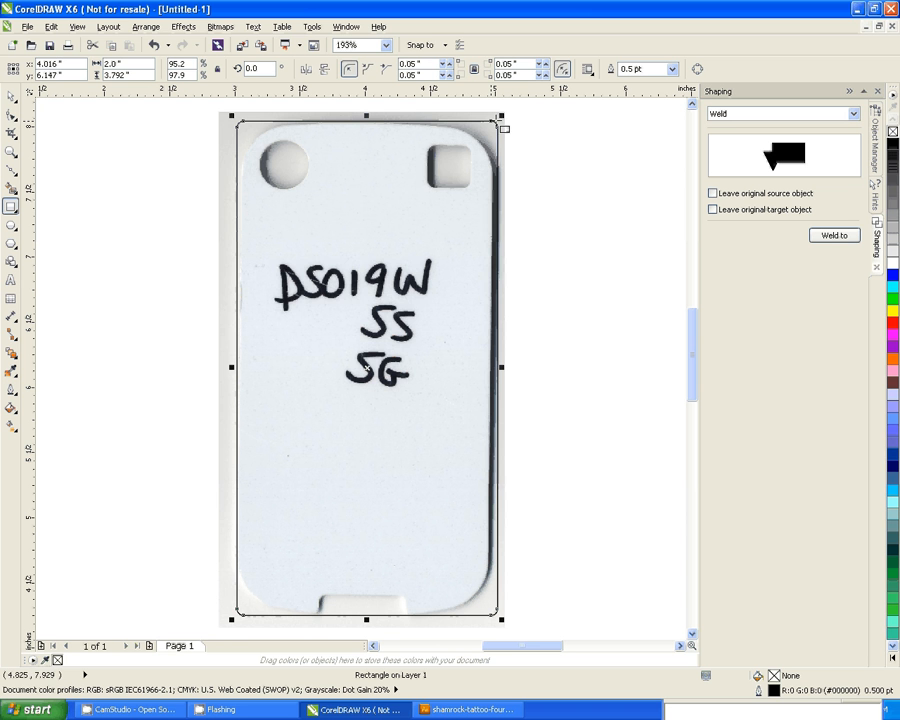
mouse_move(240, 130)
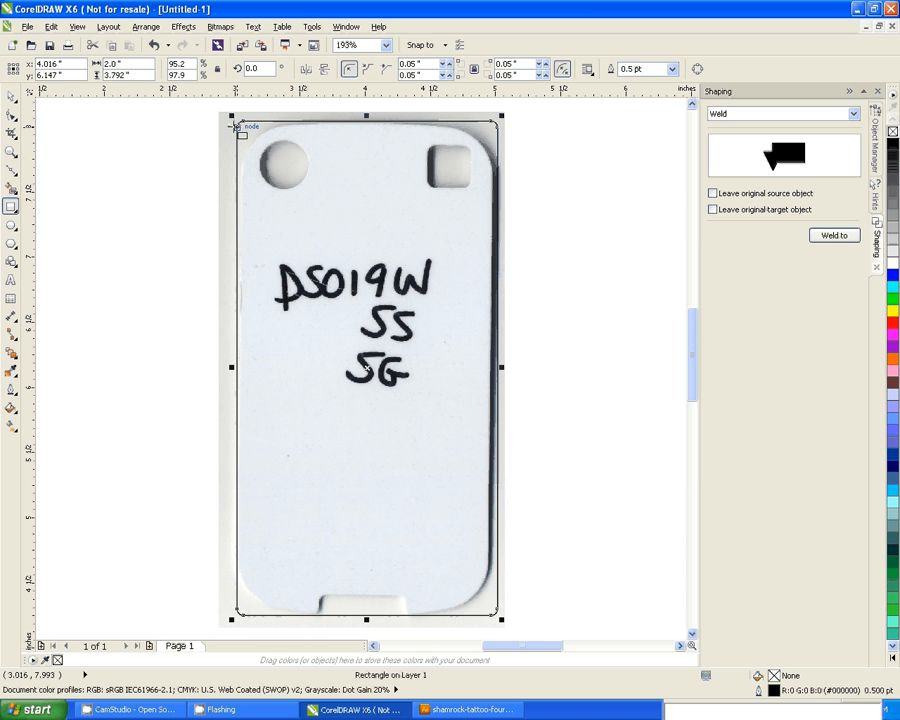
mouse_move(452, 69)
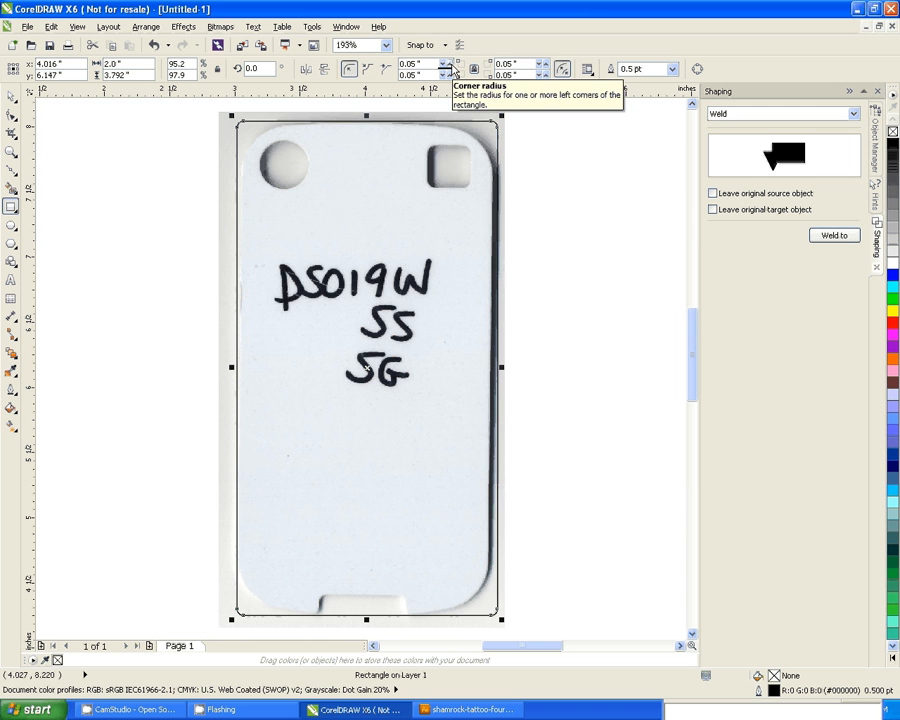
Increase the linked corner radius one step on the property bar.
left_click(447, 65)
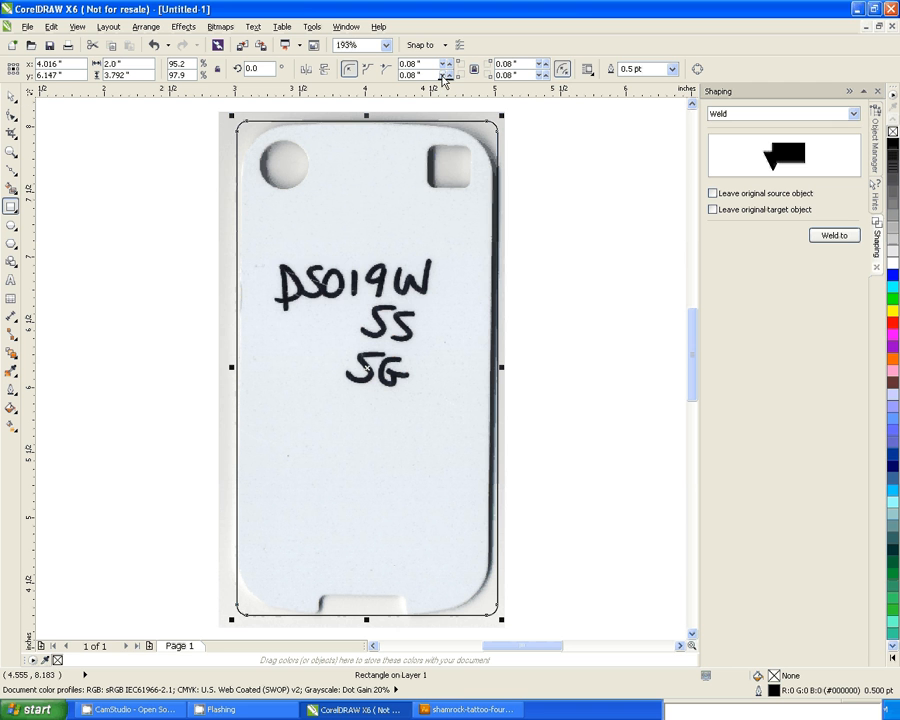
mouse_move(477, 69)
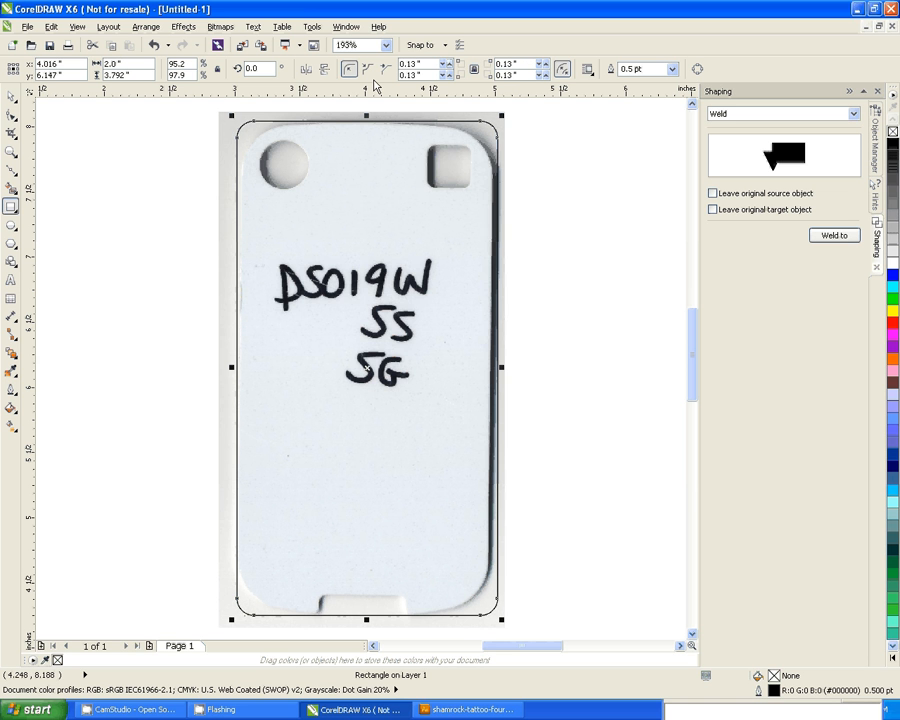
mouse_move(270, 178)
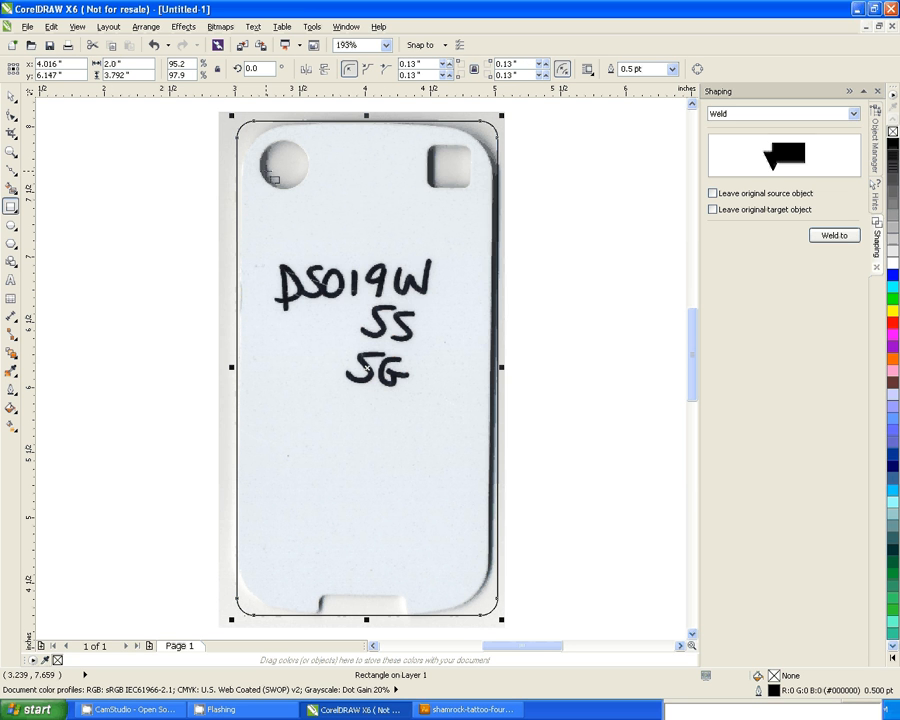
mouse_move(150, 170)
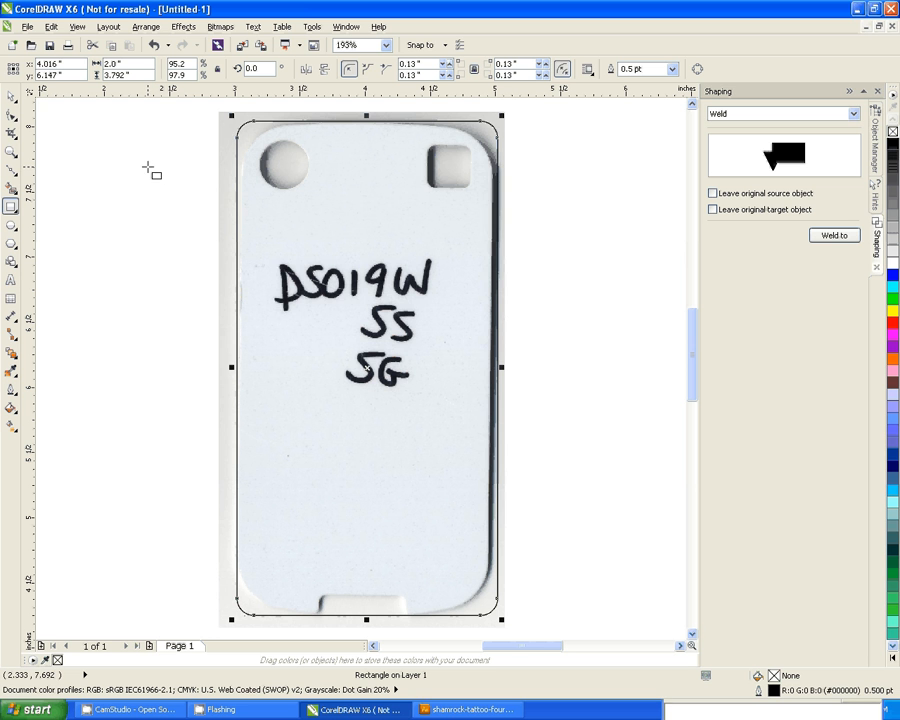
mouse_move(298, 211)
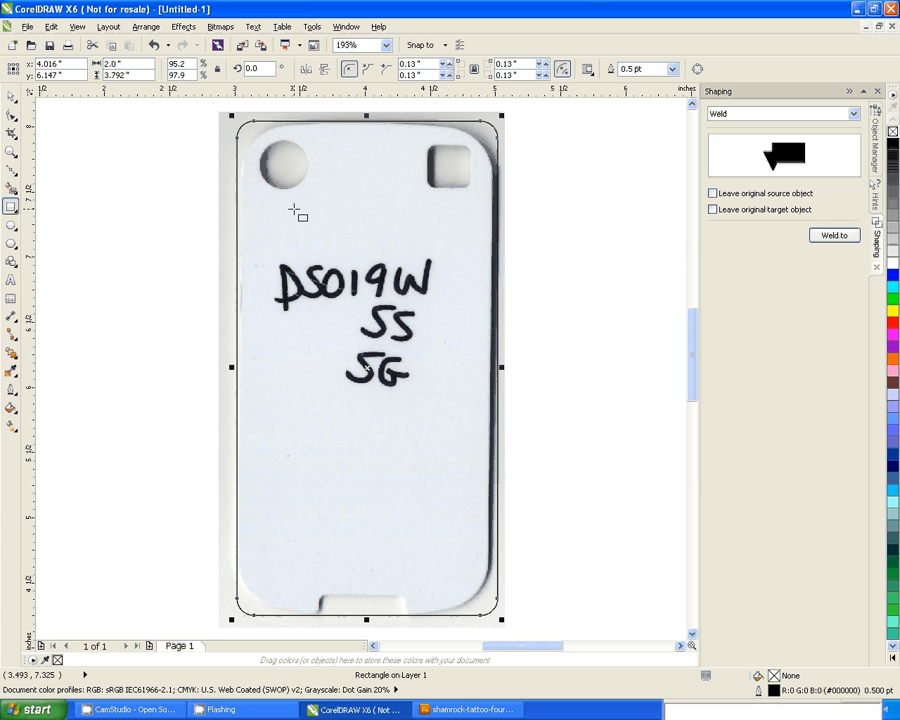
mouse_move(11, 118)
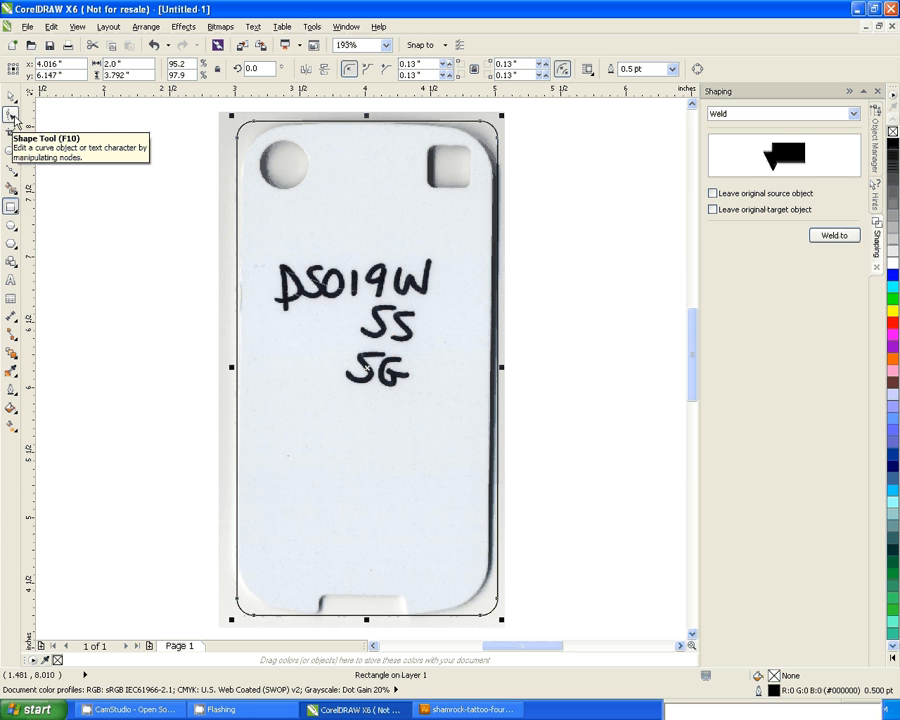
Switch to the Shape Tool to edit the rectangle's corner nodes.
left_click(11, 117)
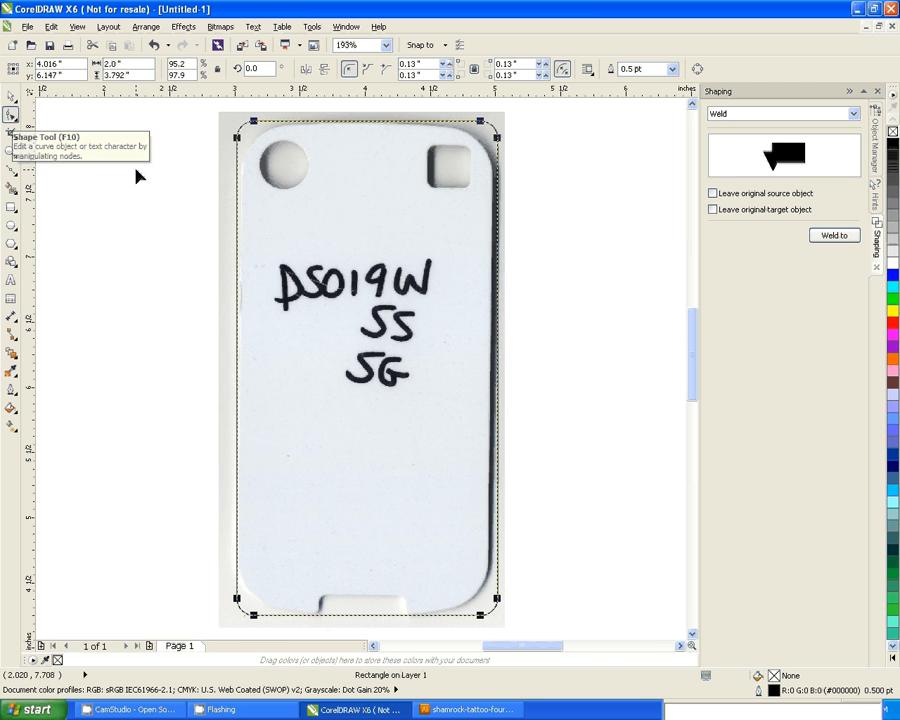
mouse_move(13, 130)
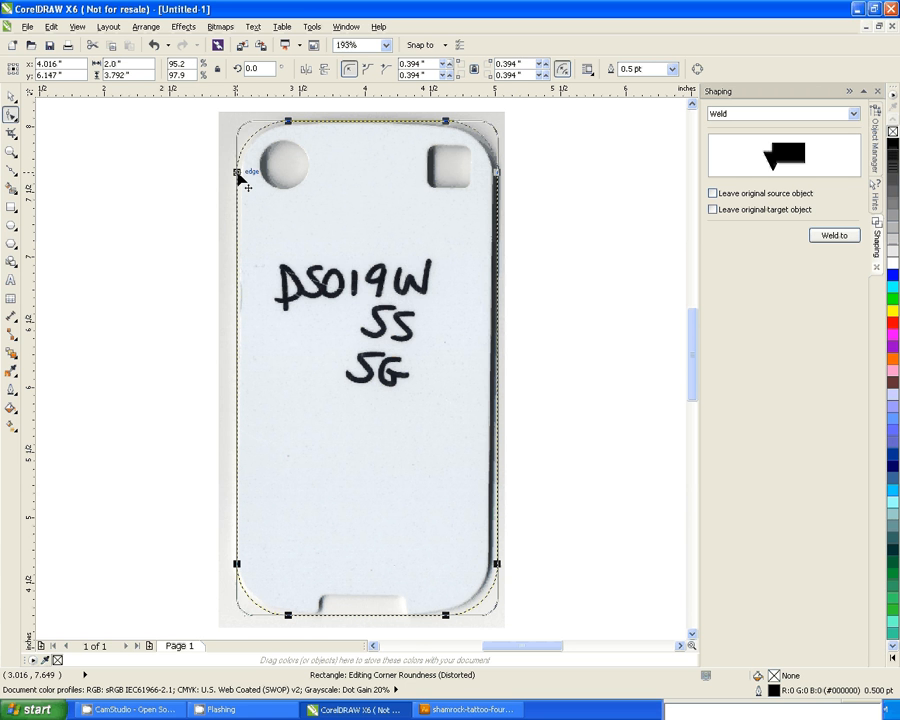
mouse_move(190, 178)
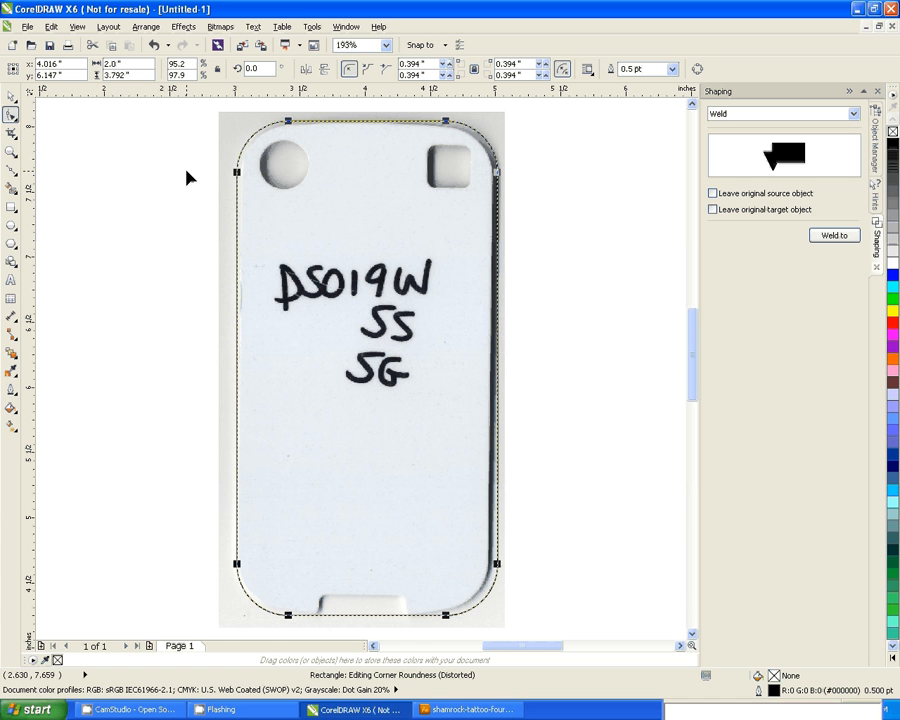
mouse_move(418, 183)
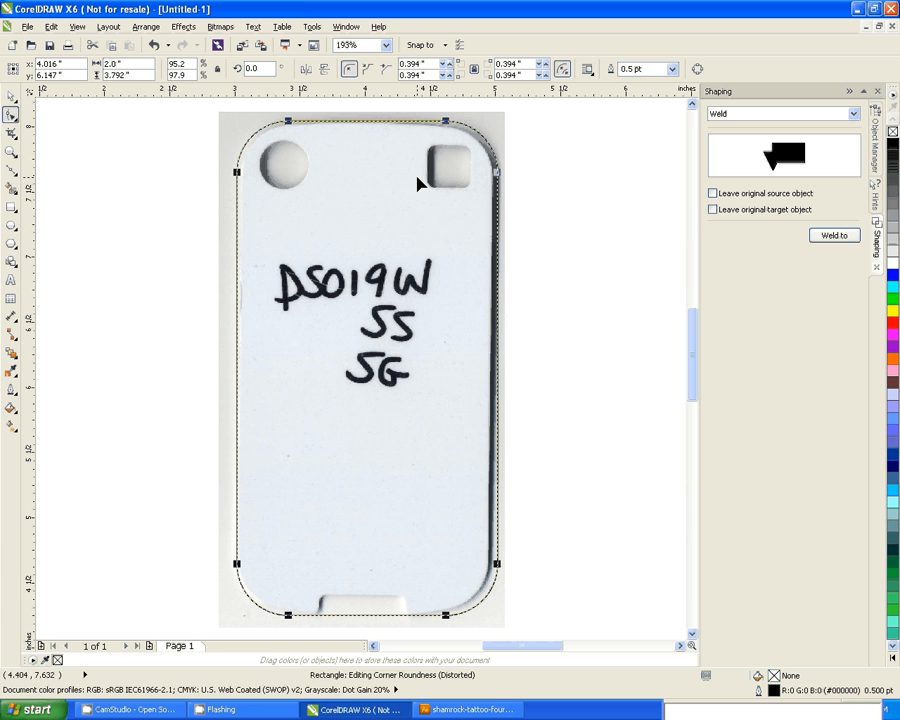
mouse_move(390, 181)
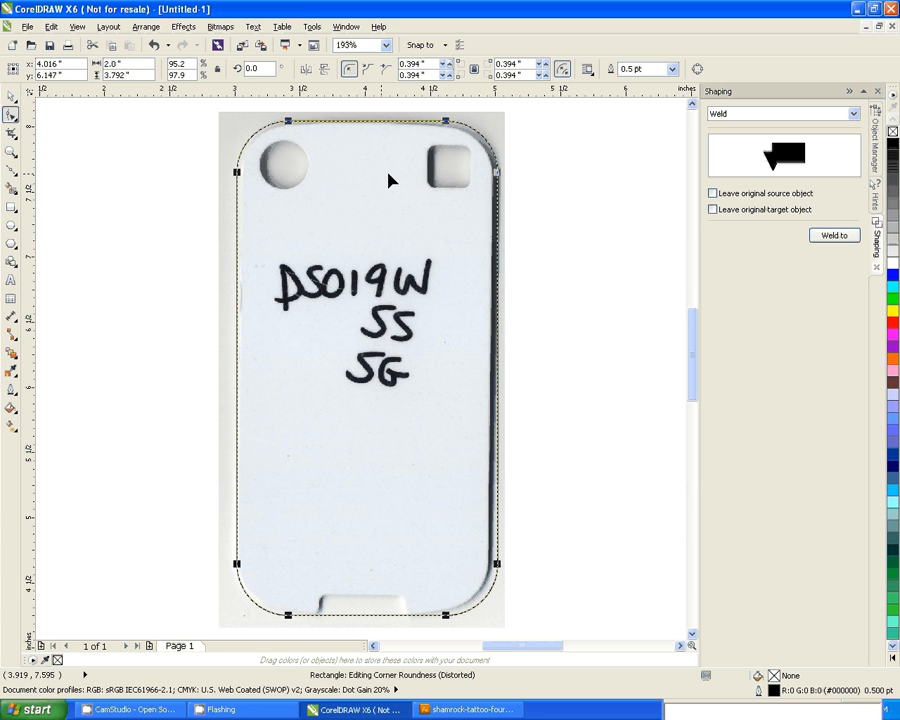
mouse_move(478, 288)
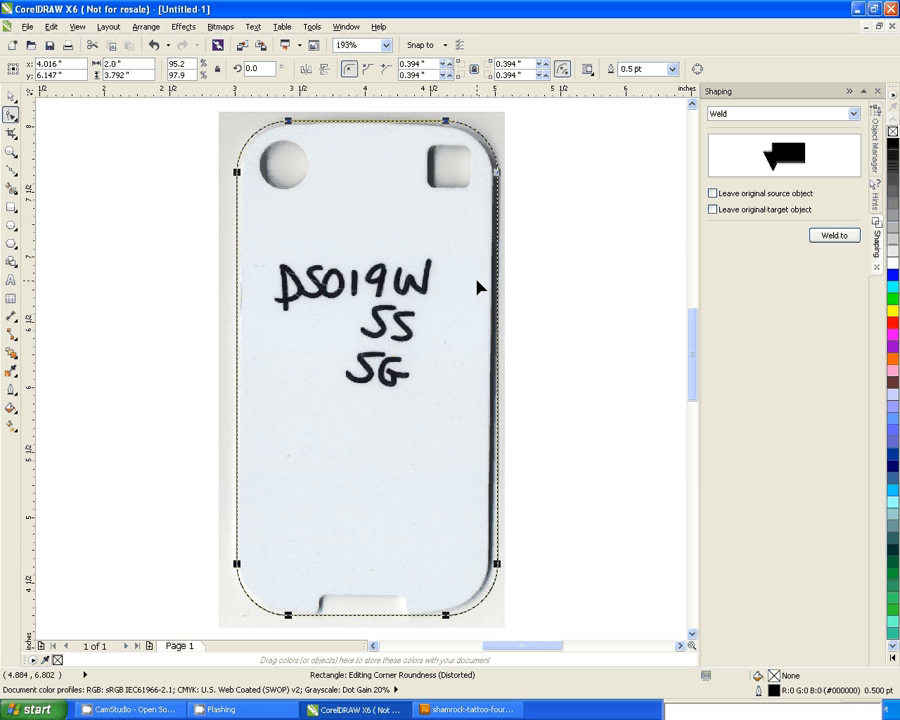
mouse_move(475, 386)
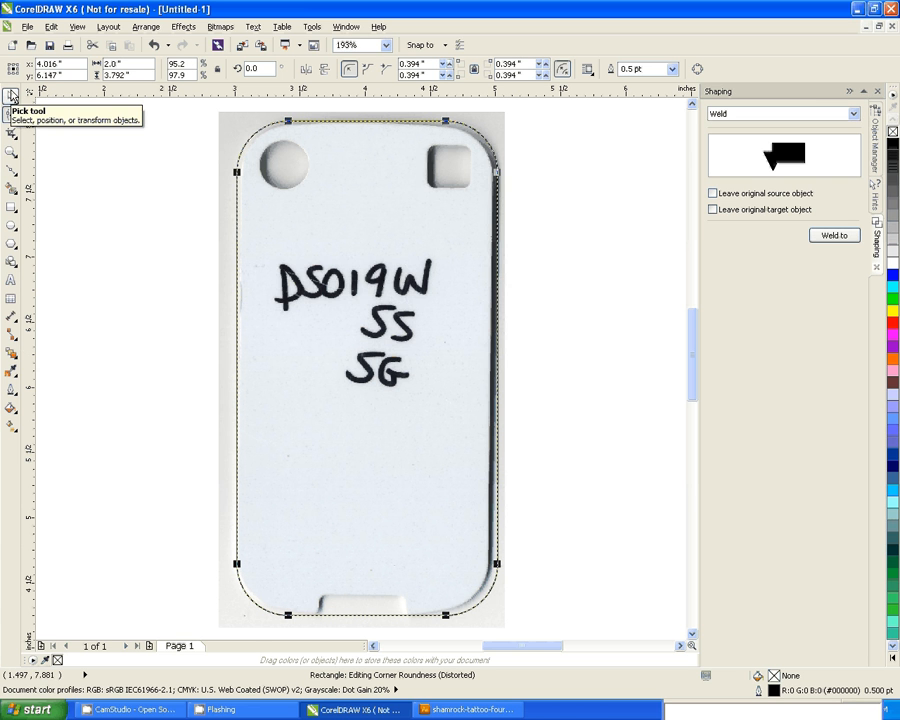
mouse_move(450, 130)
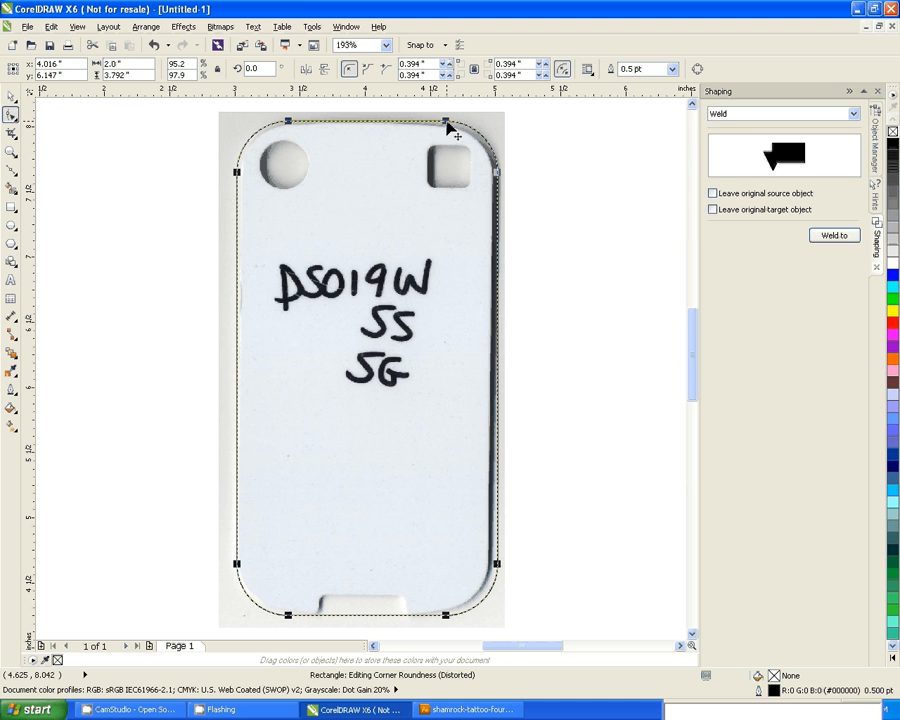
mouse_move(500, 510)
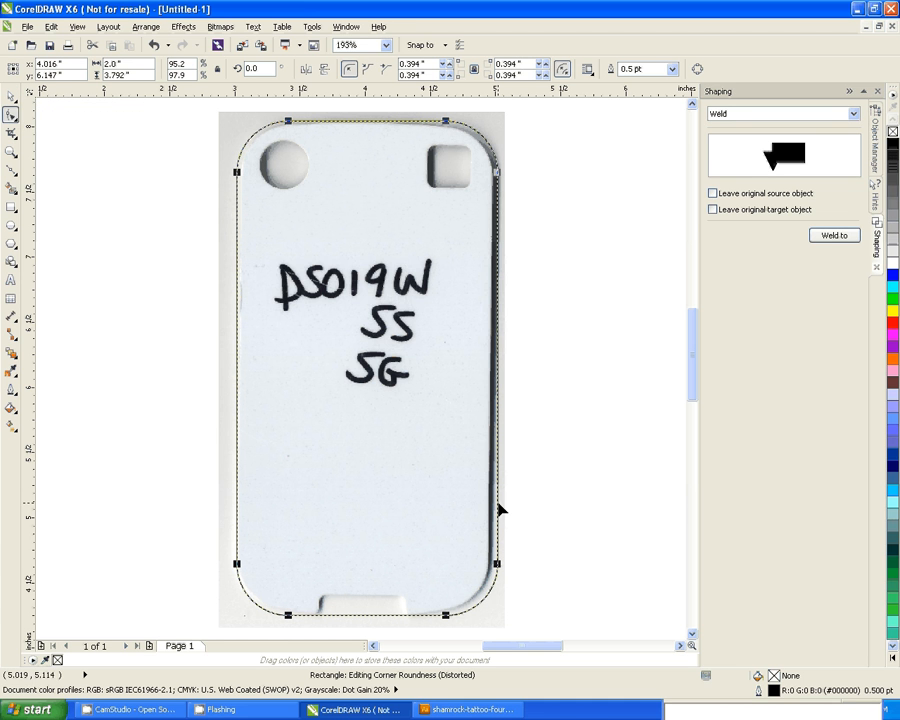
mouse_move(195, 228)
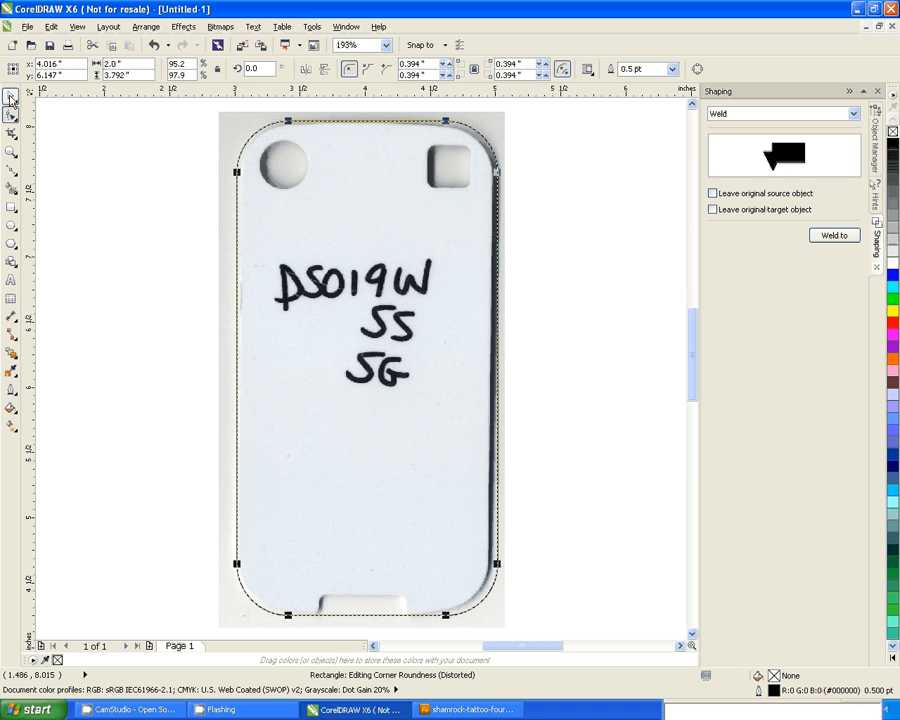
Switch back to the Pick tool to deselect the rectangle.
left_click(12, 96)
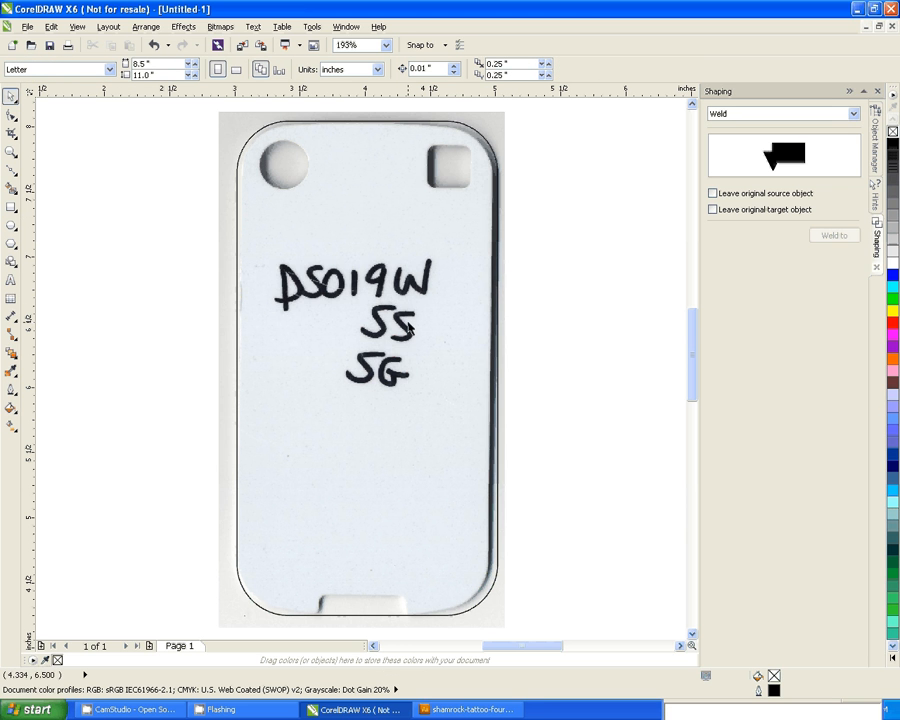
mouse_move(463, 198)
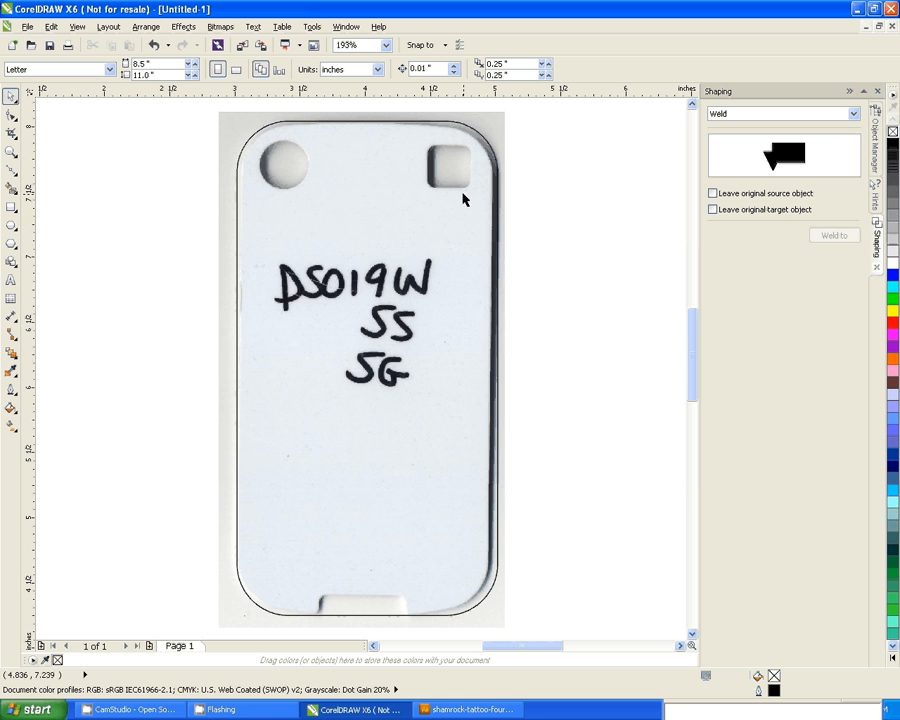
mouse_move(571, 470)
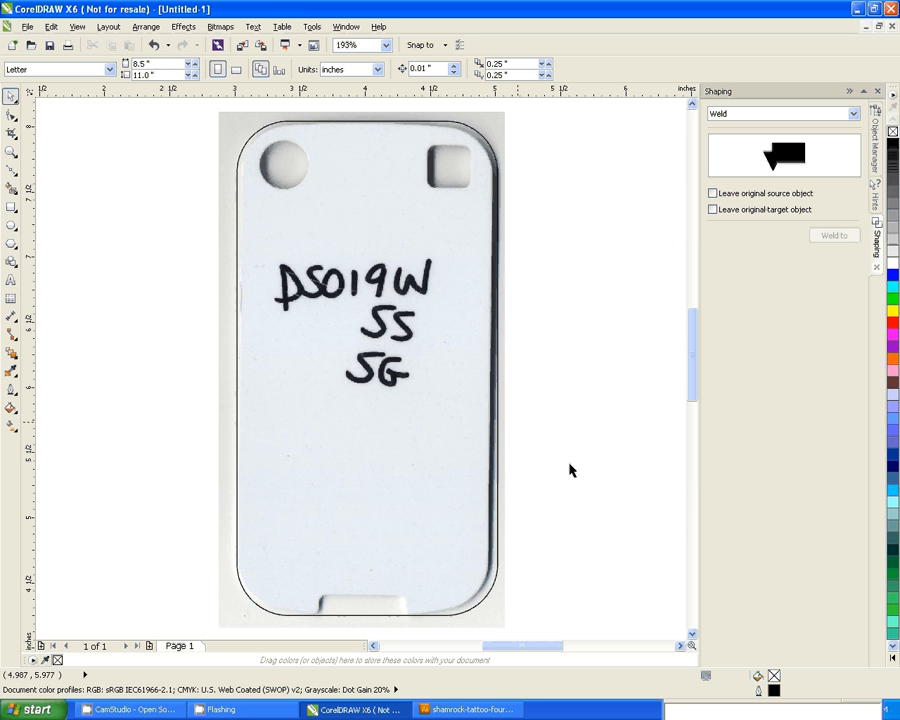
mouse_move(587, 393)
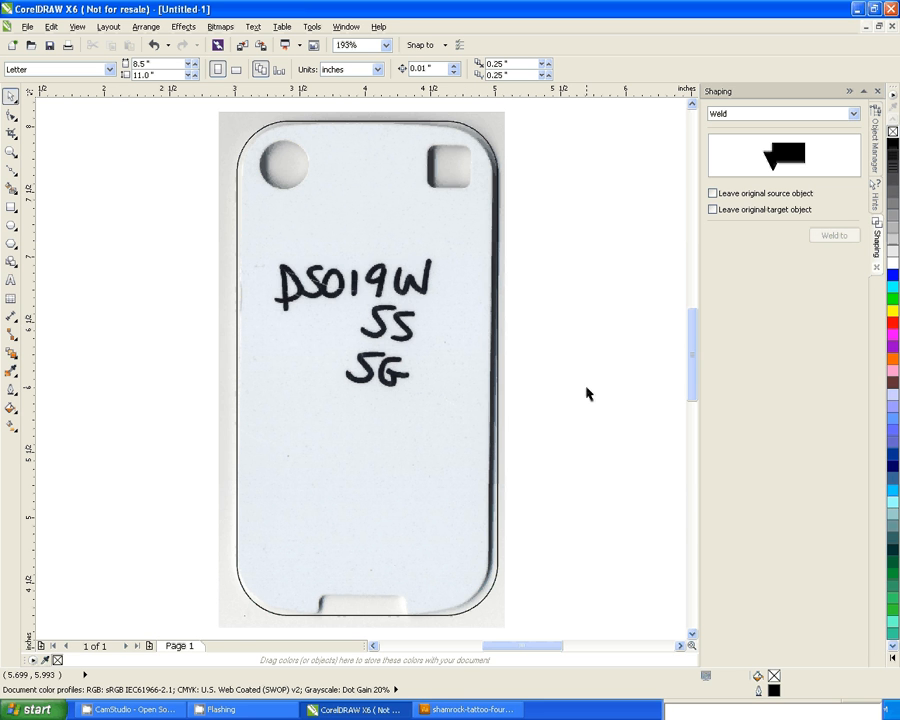
mouse_move(573, 429)
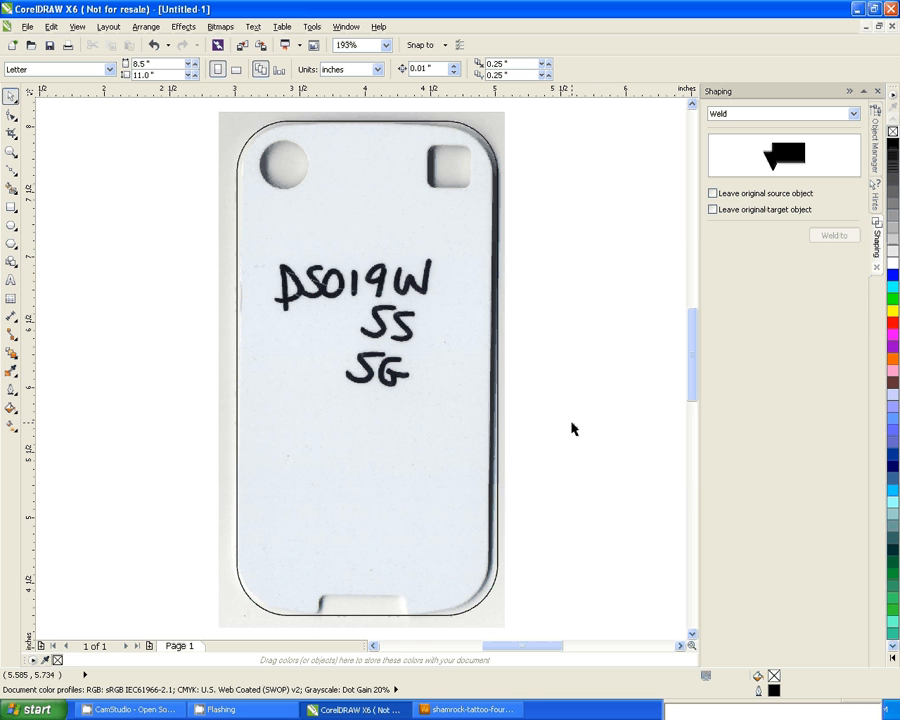